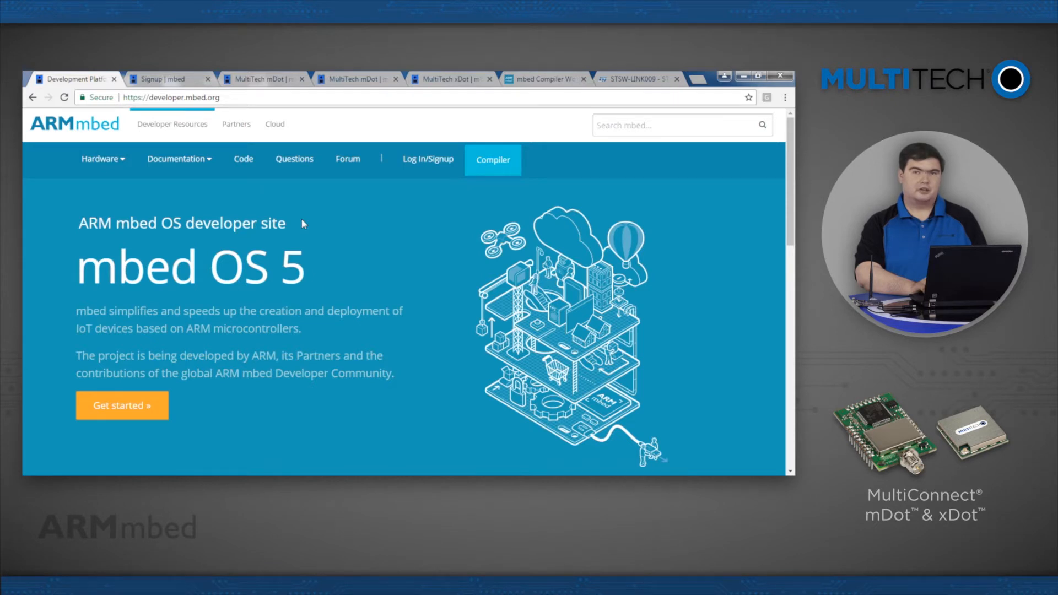
# Go to the Mbed login/signup page and bring up the account creation form
pyautogui.click(179, 159)
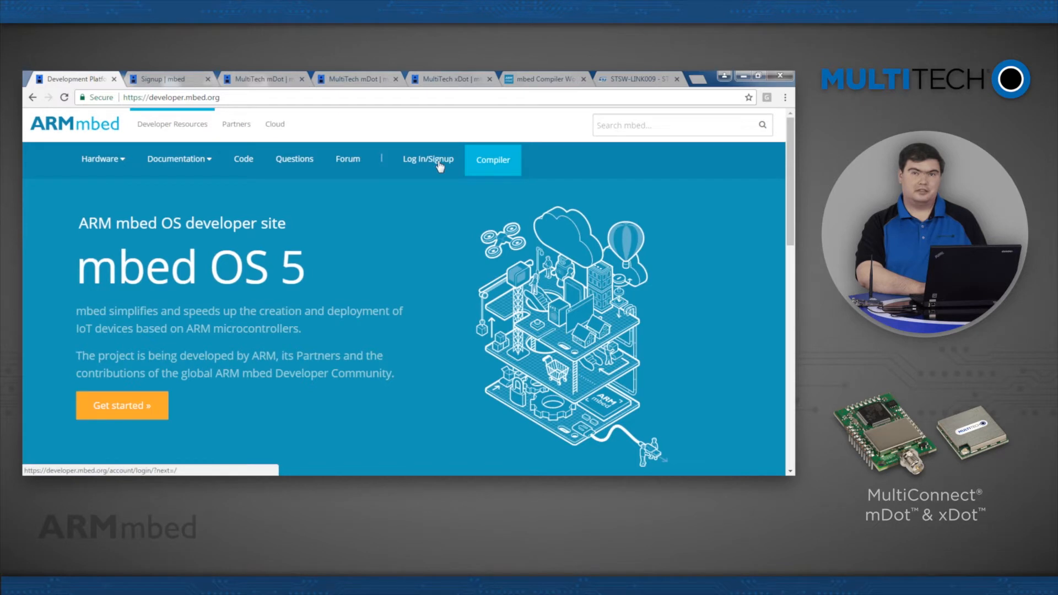
pyautogui.click(428, 160)
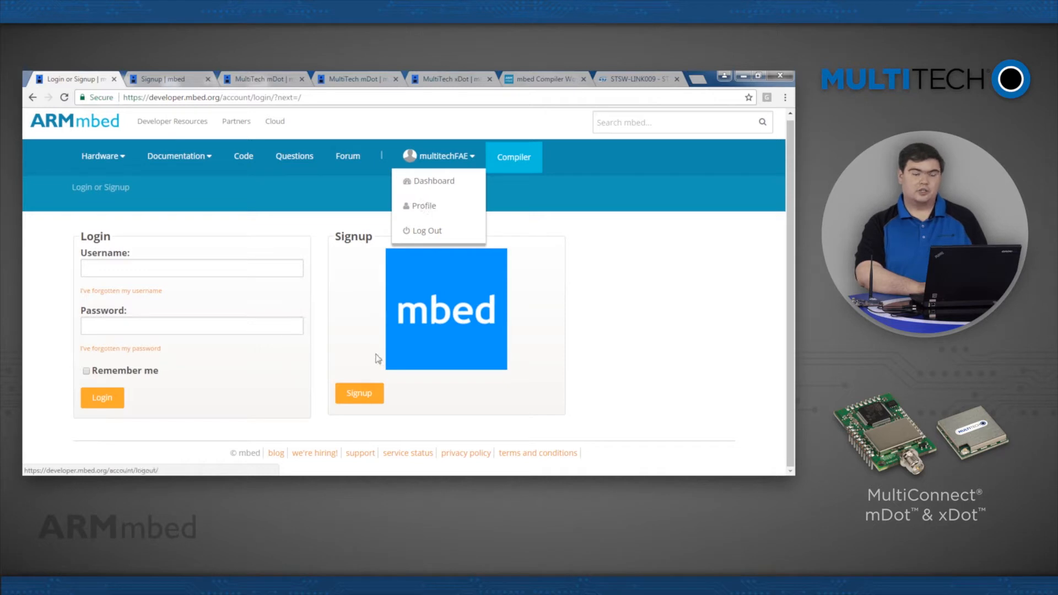
pyautogui.click(359, 394)
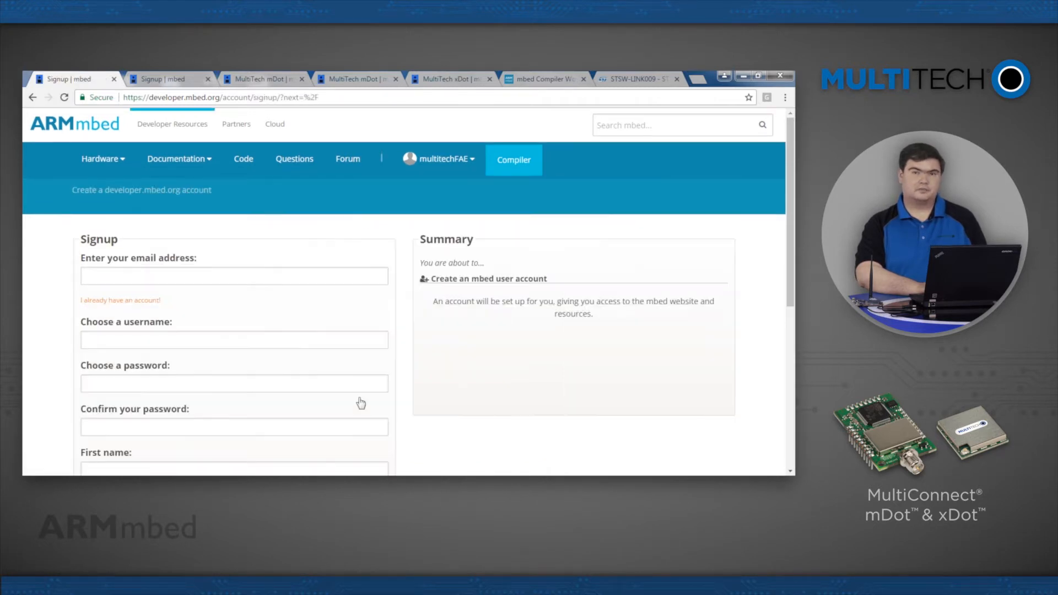
pyautogui.scroll(-3)
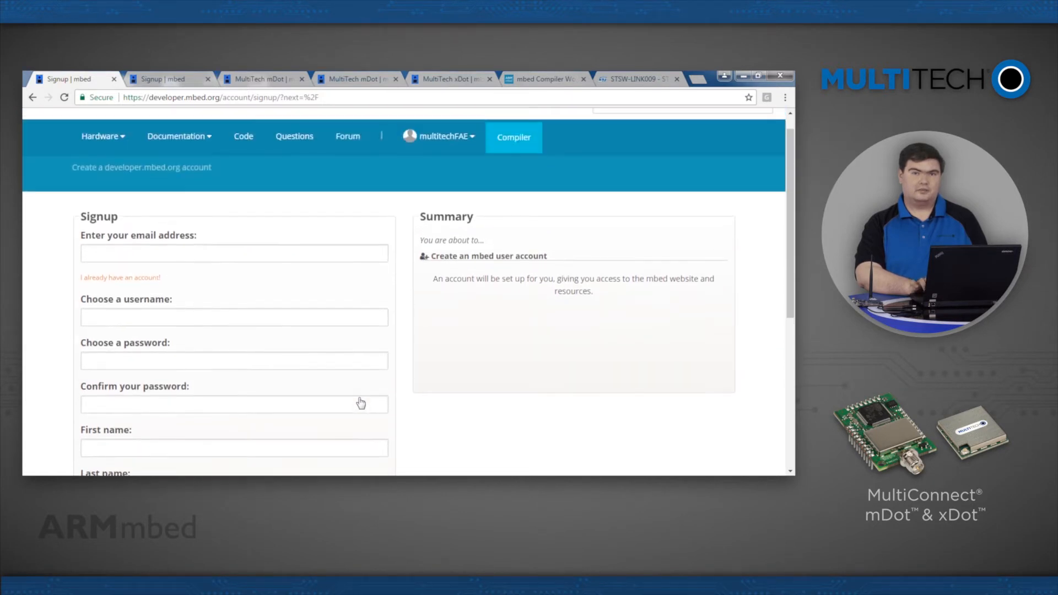
pyautogui.moveTo(124, 162)
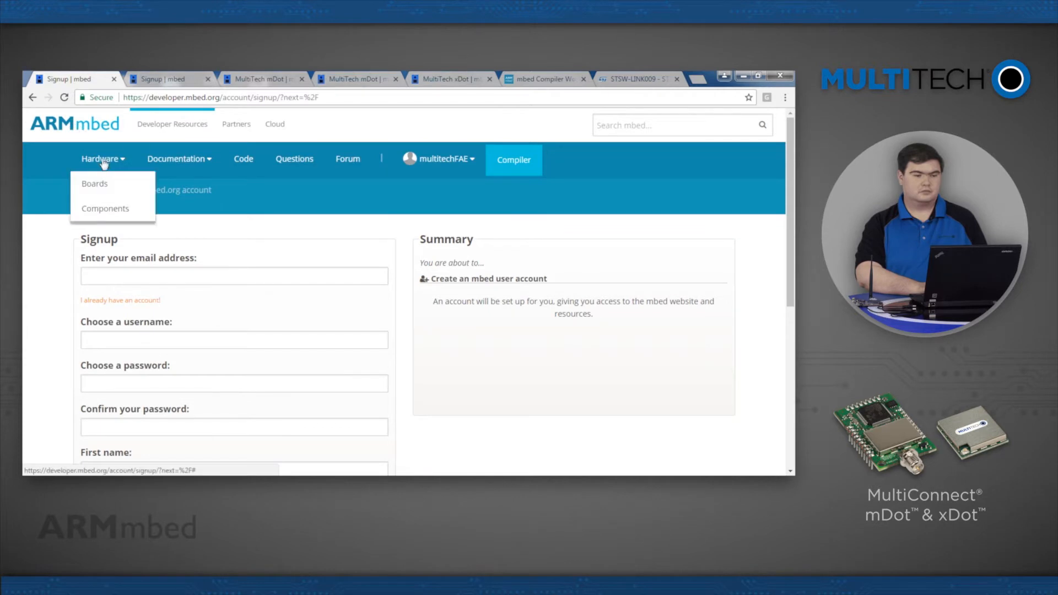
# From Hardware > Boards, filter by Platform vendor MultiTech, leaving 4 of 117 boards
pyautogui.click(73, 124)
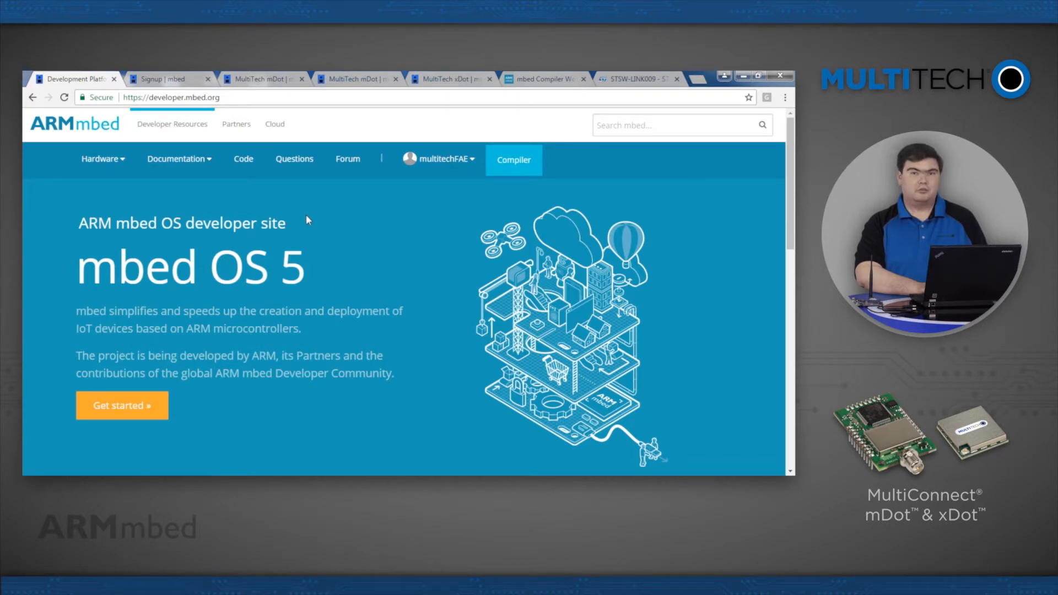
pyautogui.moveTo(172, 128)
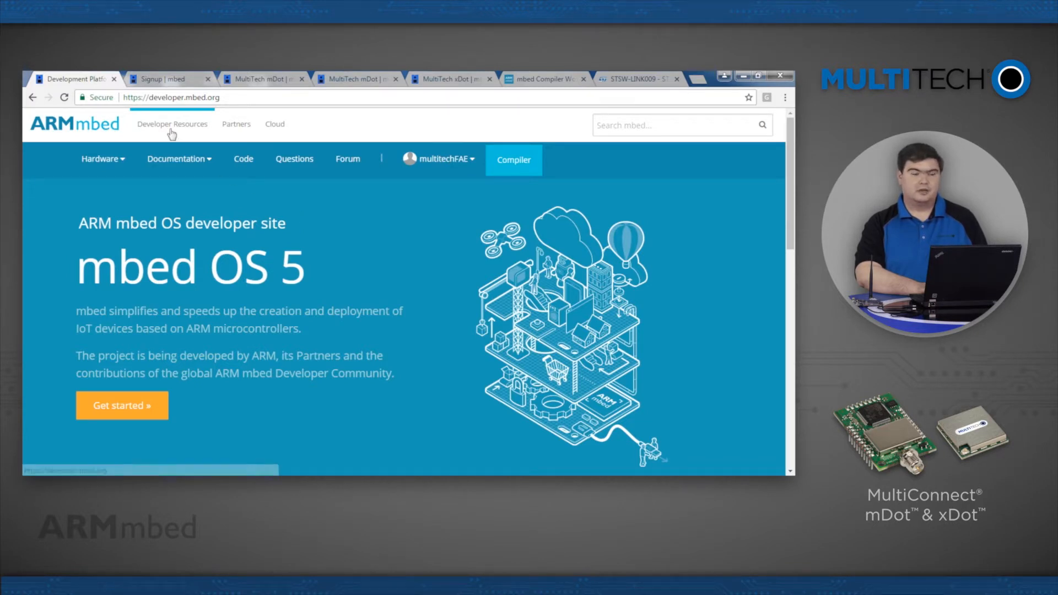
pyautogui.click(100, 159)
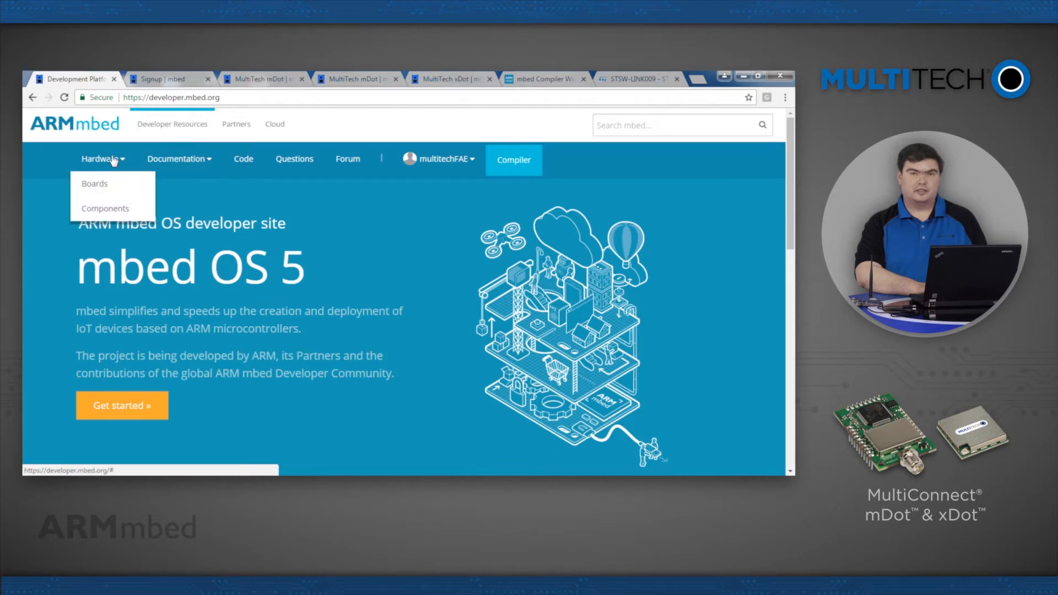
pyautogui.moveTo(97, 184)
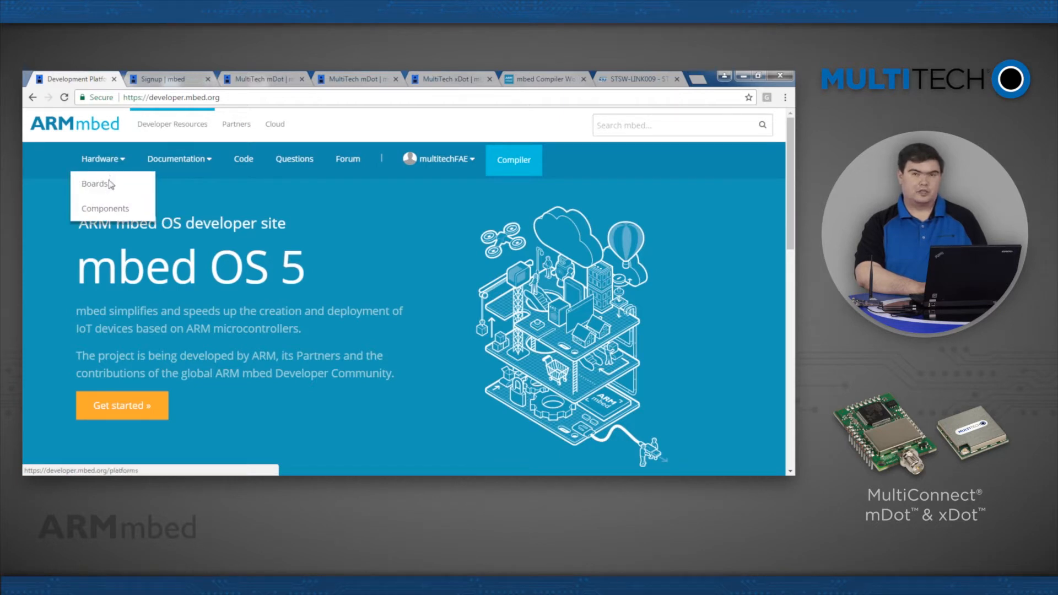
pyautogui.click(92, 184)
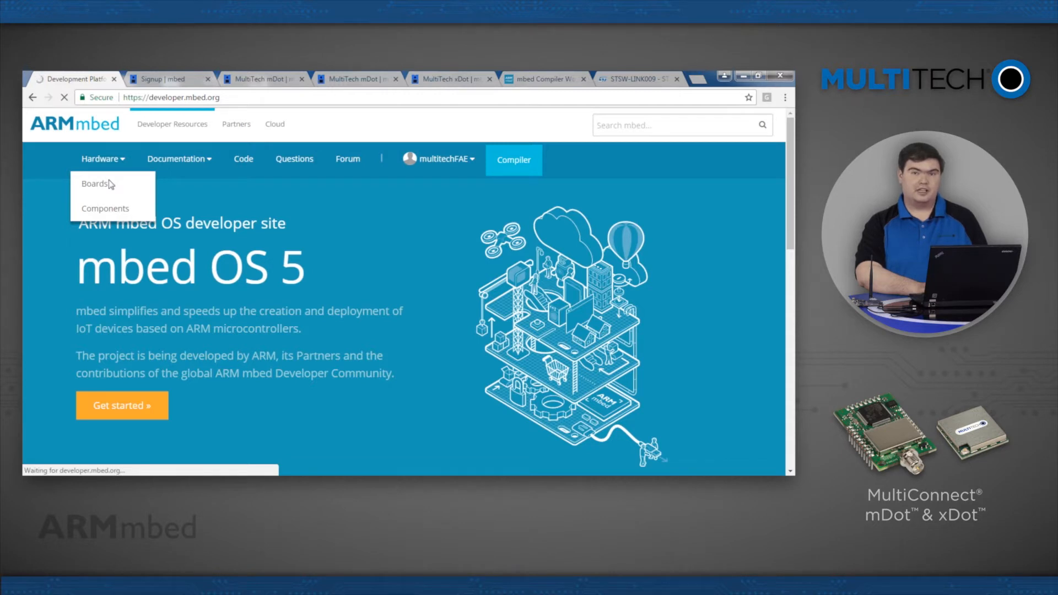
pyautogui.click(94, 183)
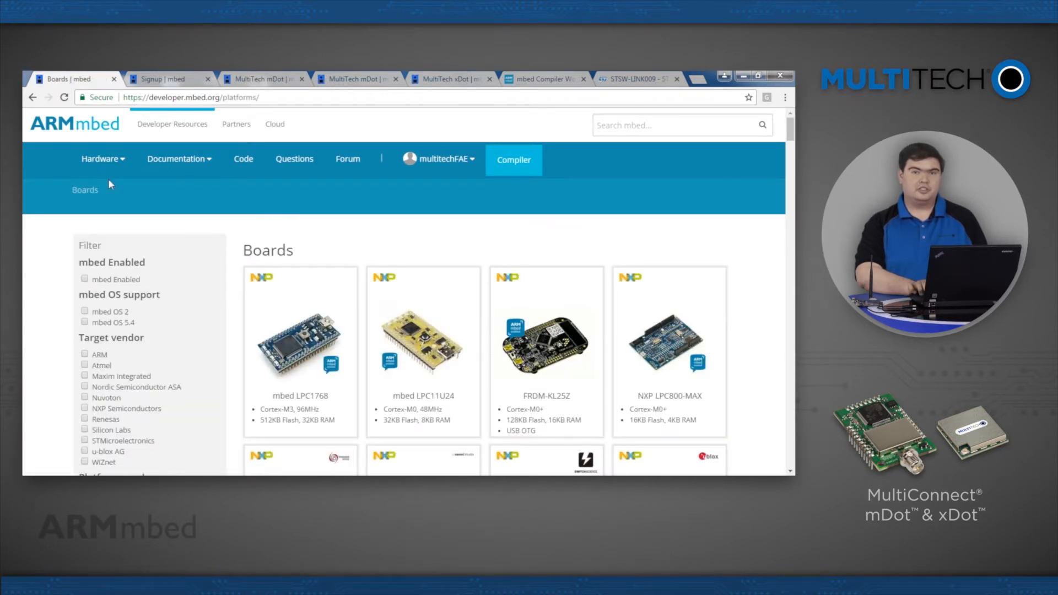
pyautogui.scroll(-3)
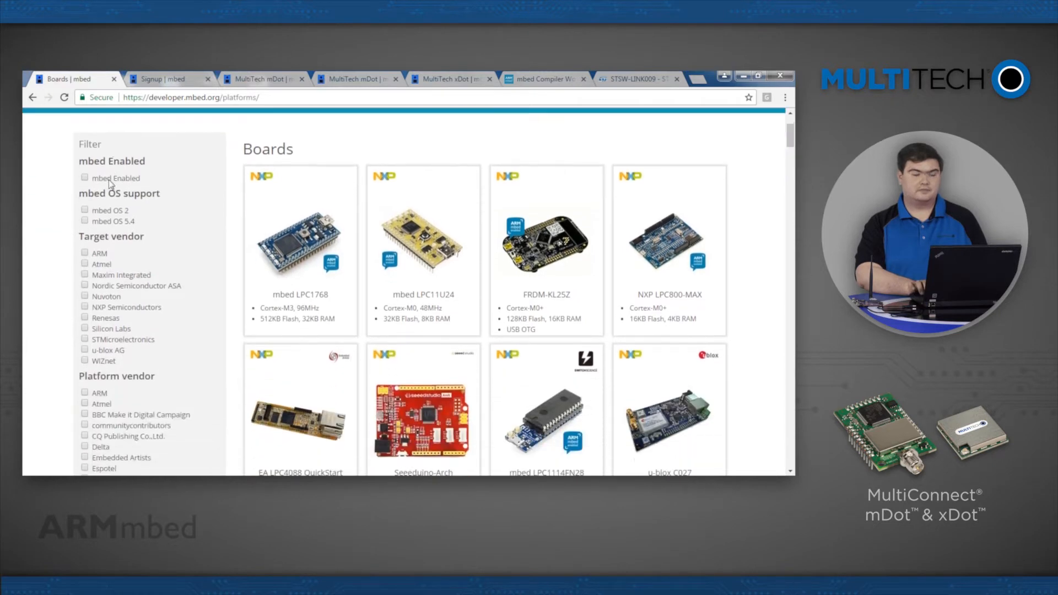
pyautogui.scroll(-3)
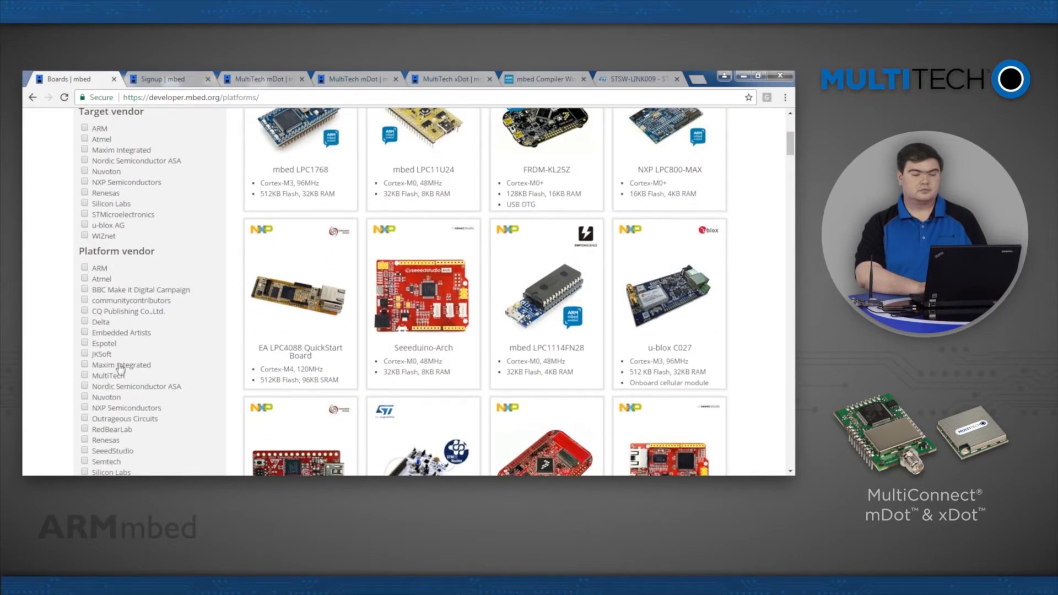
pyautogui.click(109, 375)
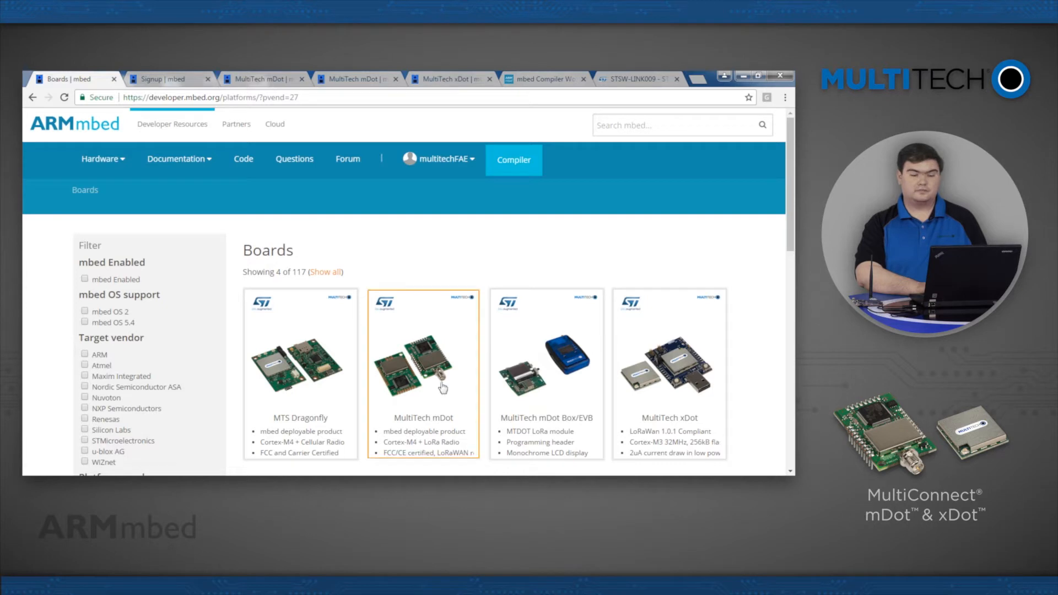
# Open the MultiTech mDot board card and browse its overview, key benefits and table of contents
pyautogui.click(440, 385)
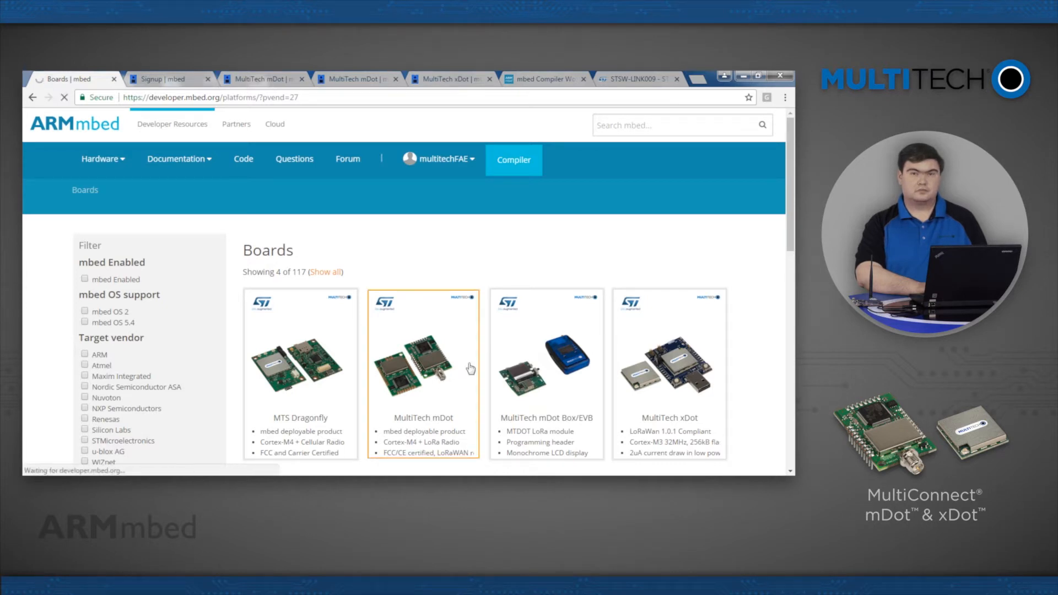
pyautogui.click(424, 375)
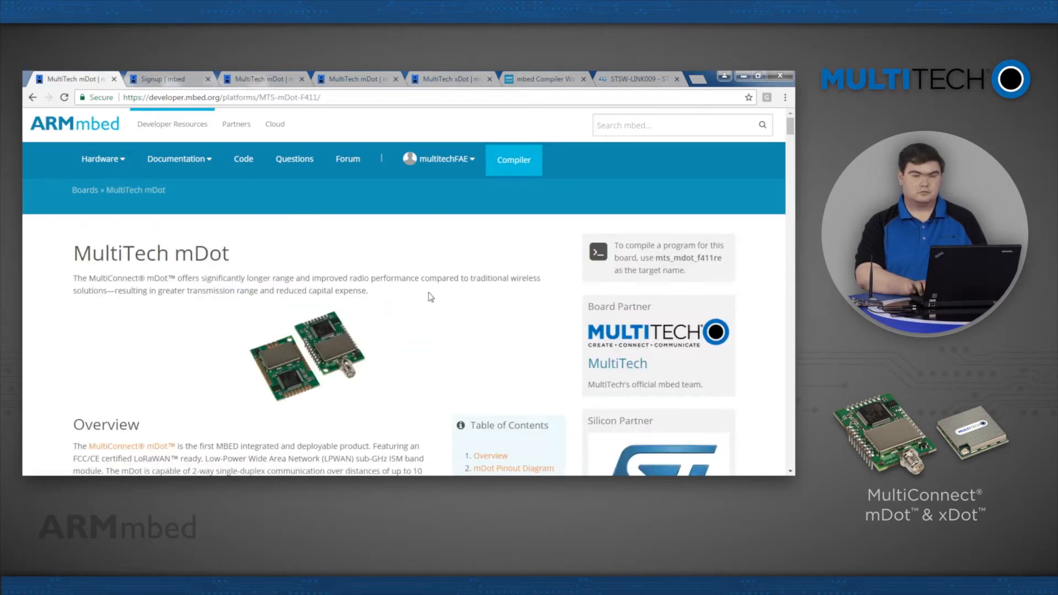
pyautogui.scroll(-3)
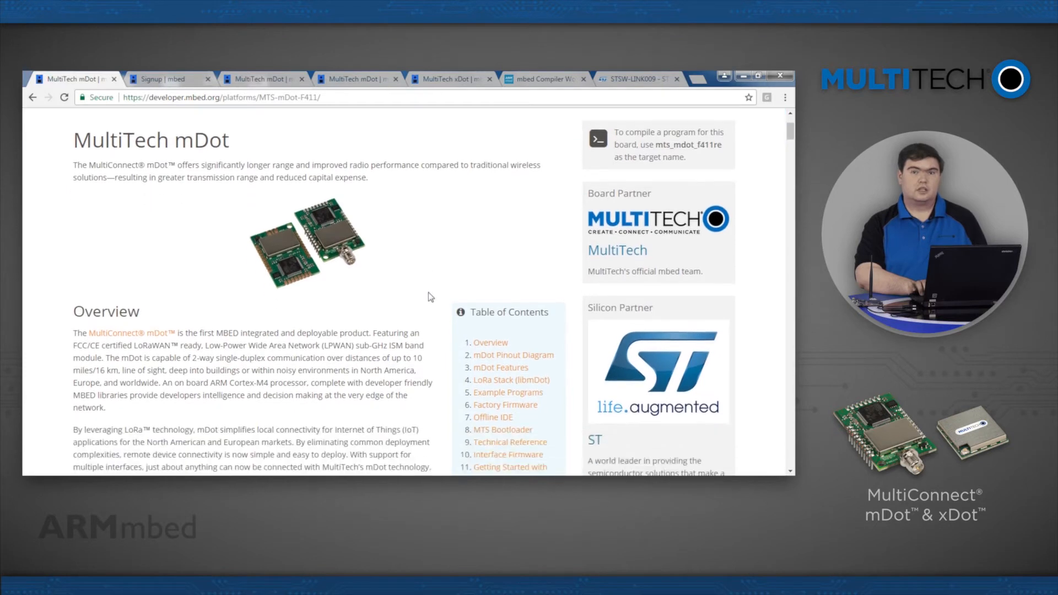
pyautogui.scroll(-3)
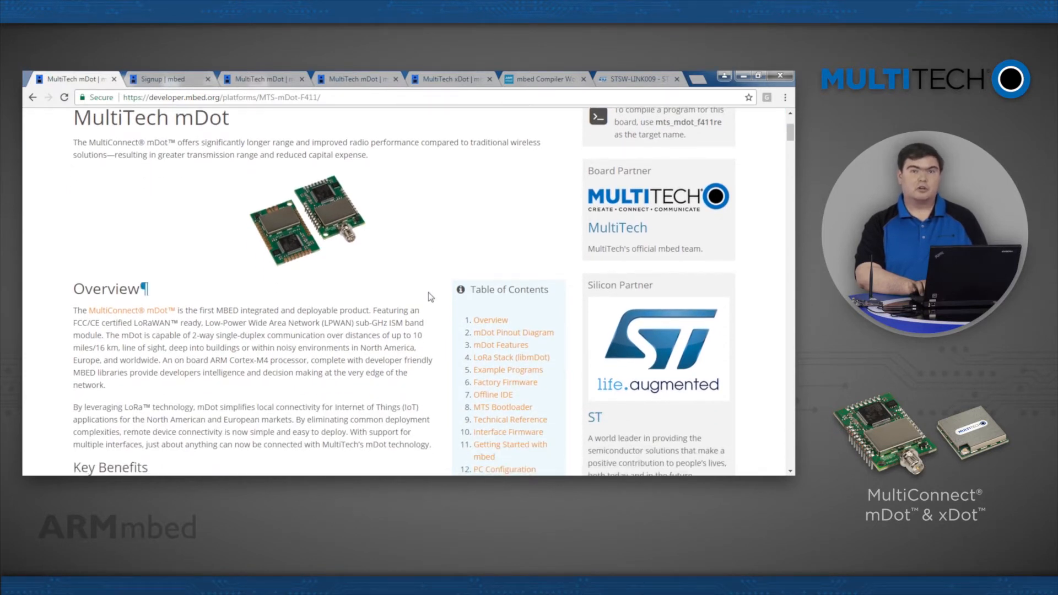
pyautogui.scroll(-3)
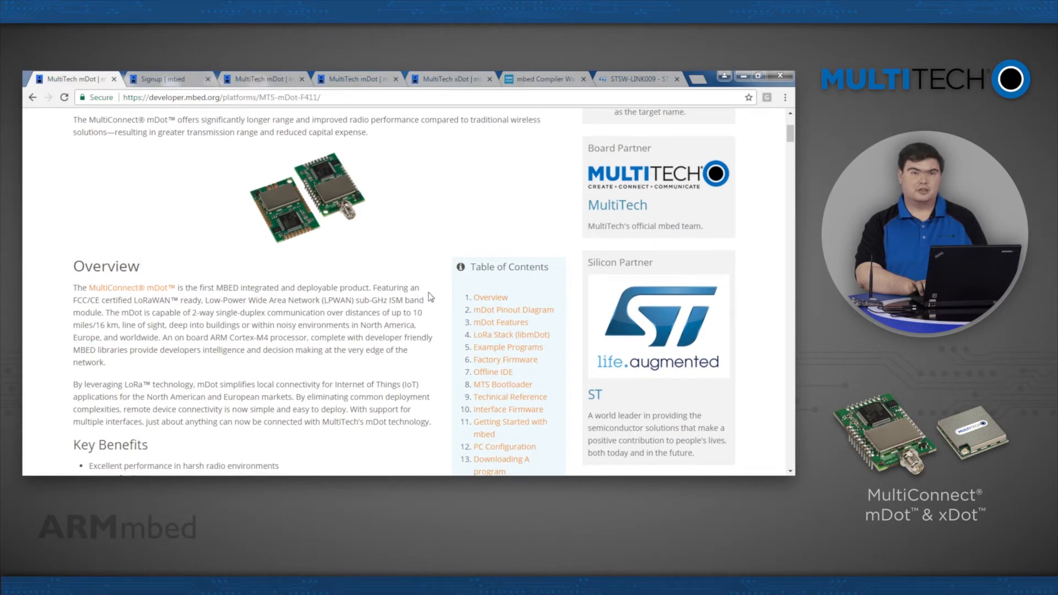
pyautogui.moveTo(543, 377)
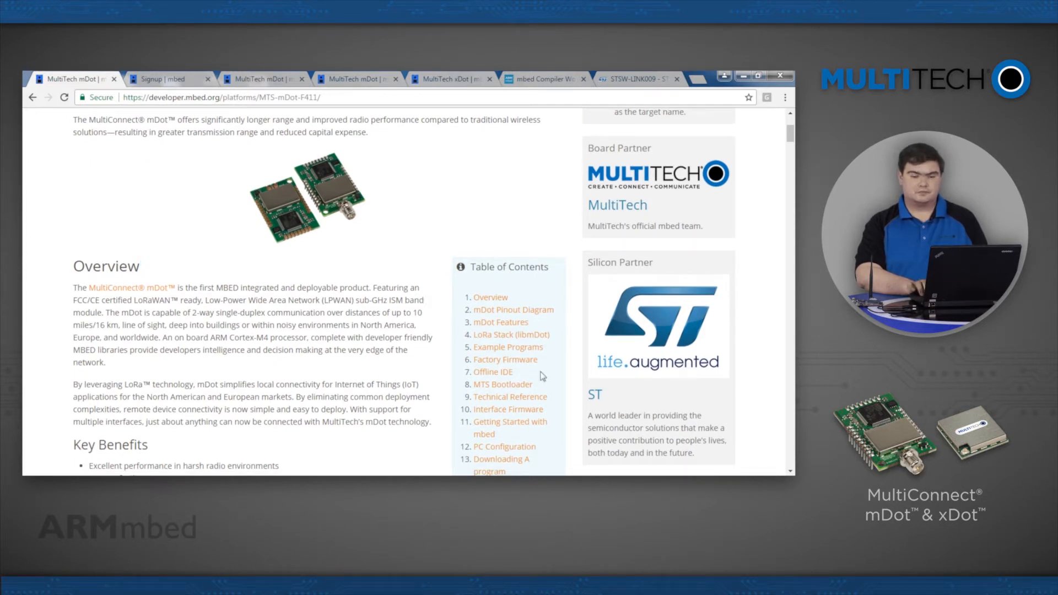
pyautogui.scroll(-3)
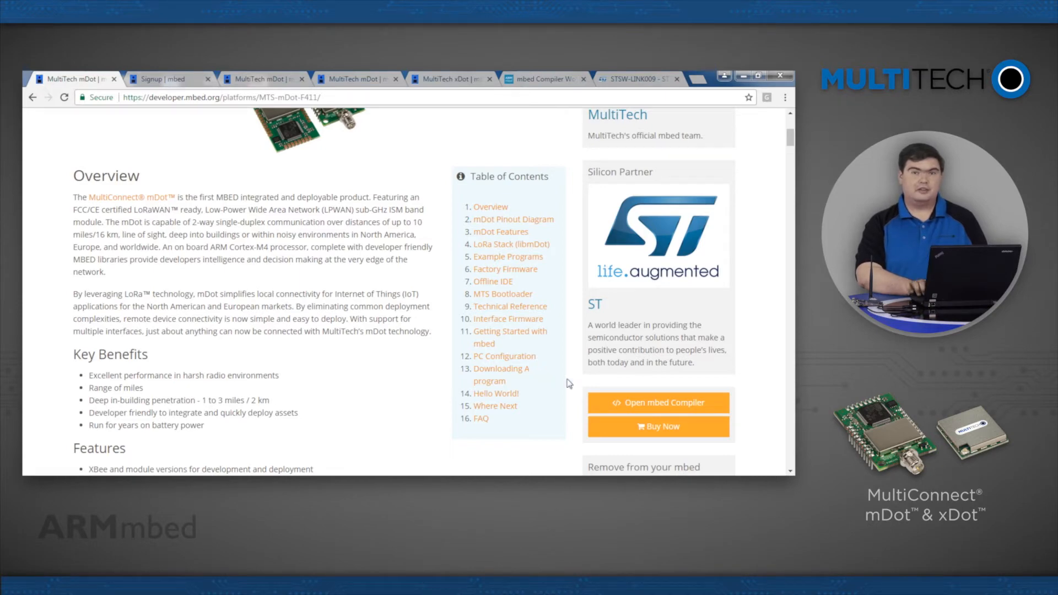
pyautogui.scroll(3)
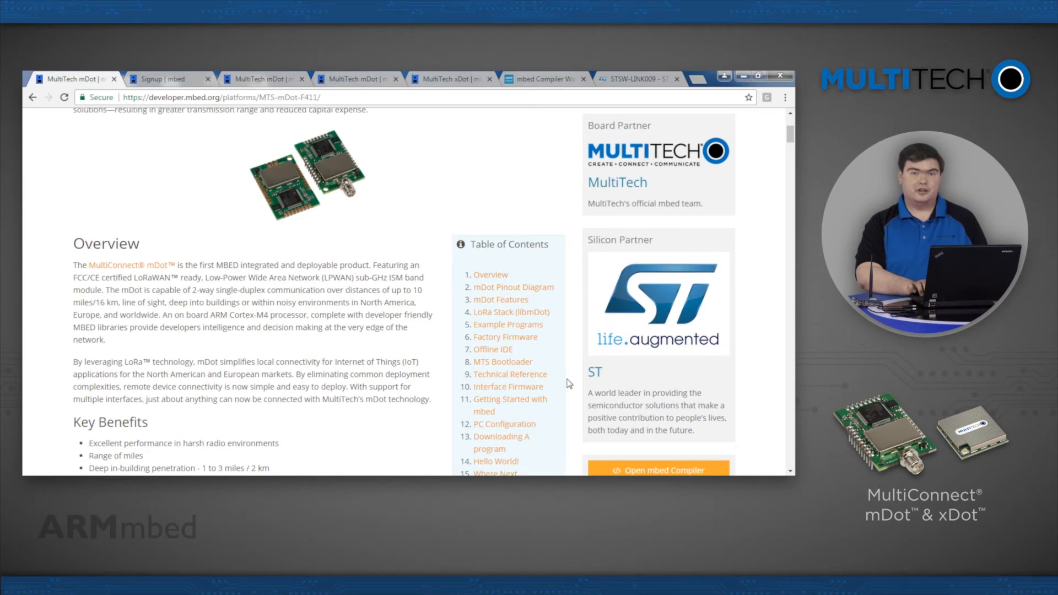
pyautogui.scroll(3)
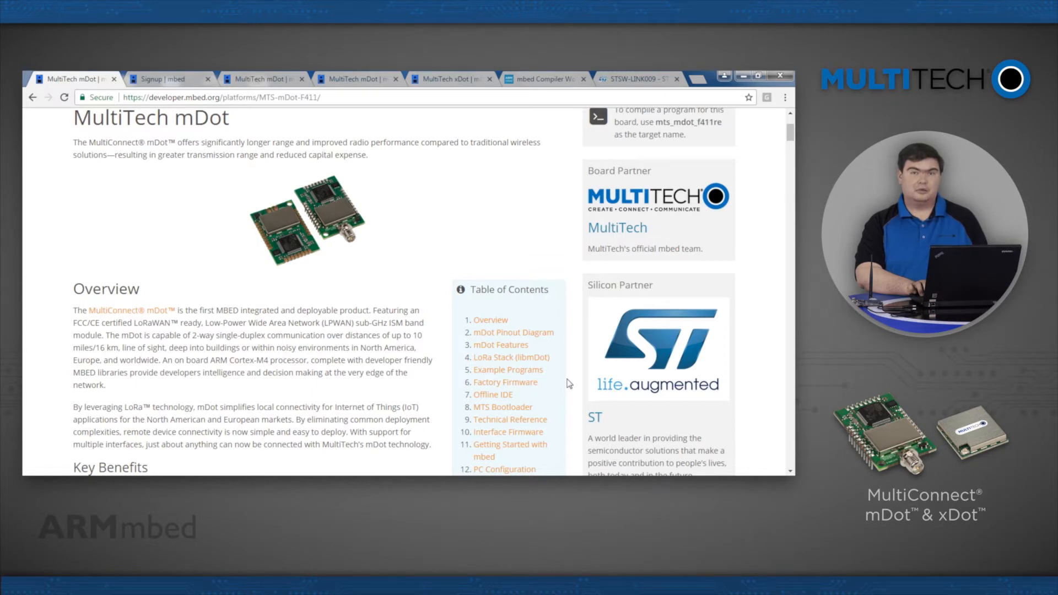
pyautogui.scroll(-3)
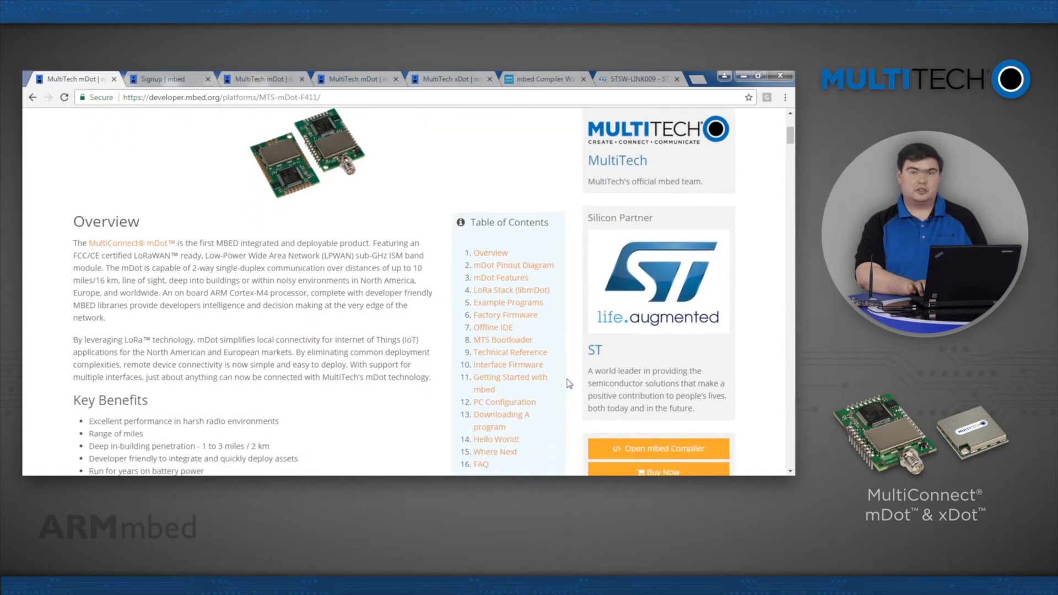
pyautogui.scroll(-3)
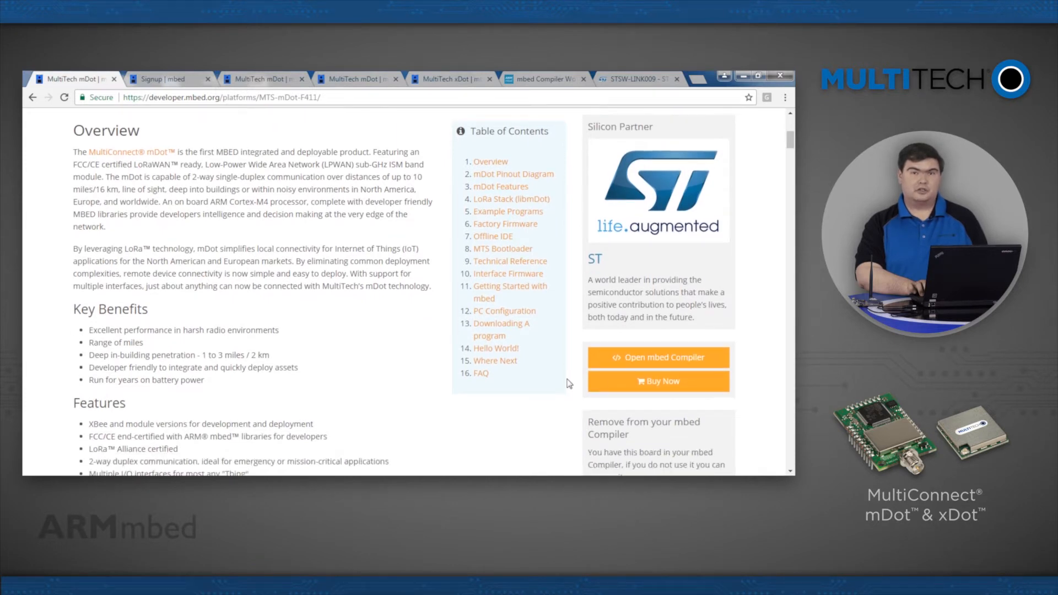
pyautogui.scroll(3)
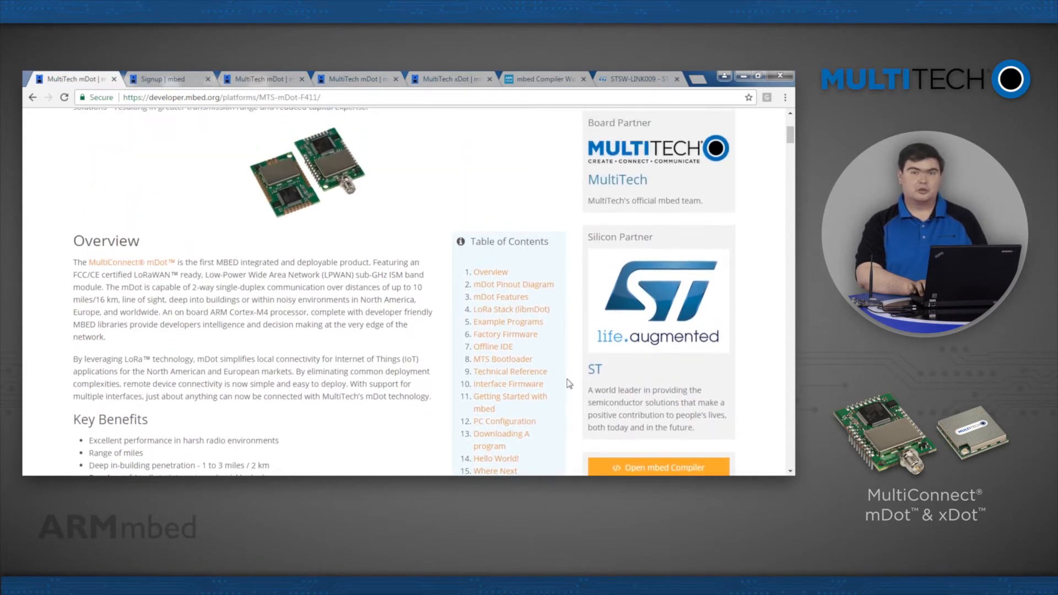
pyautogui.scroll(3)
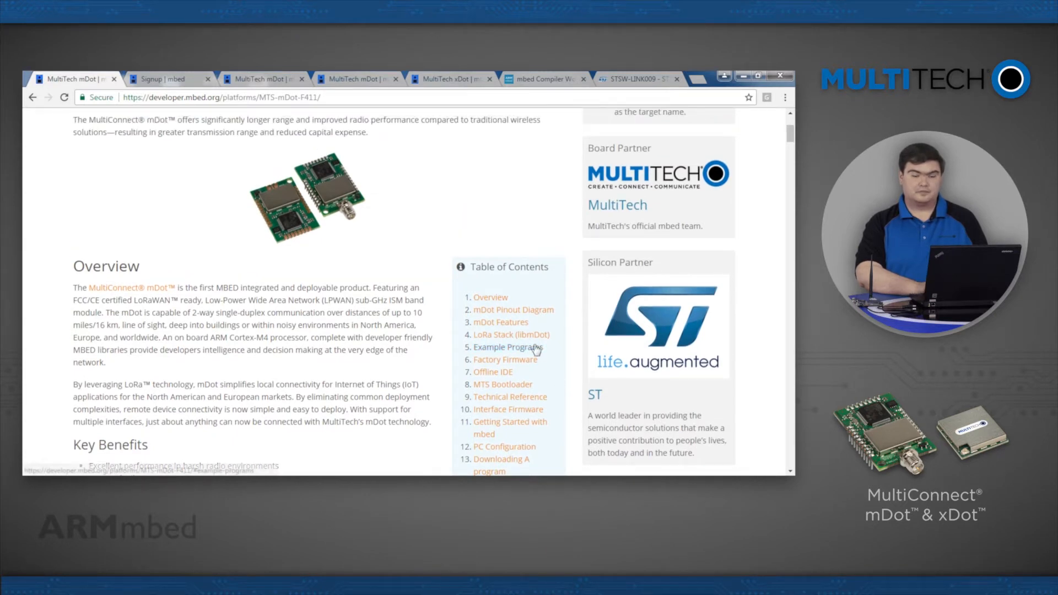
# From the mDot page's Example Programs section, import Dot-Examples into the compiler workspace
pyautogui.click(507, 347)
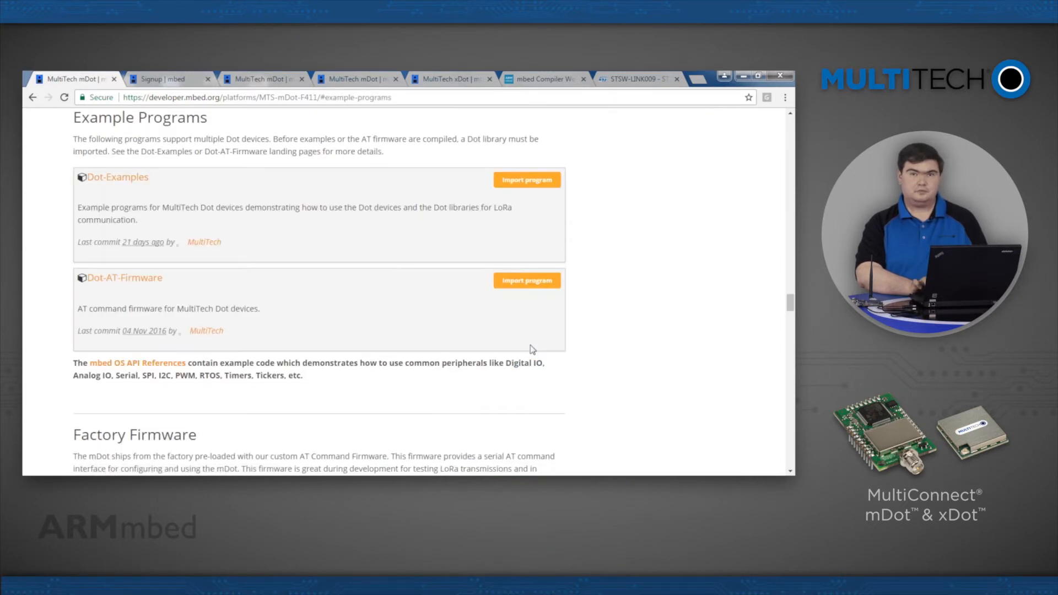
pyautogui.moveTo(463, 282)
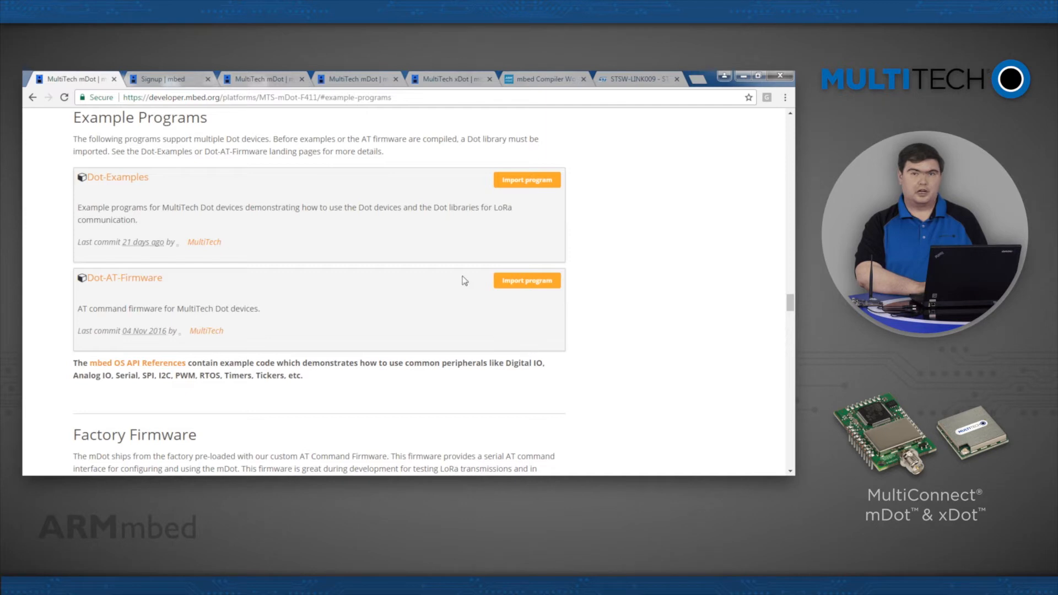
pyautogui.moveTo(528, 180)
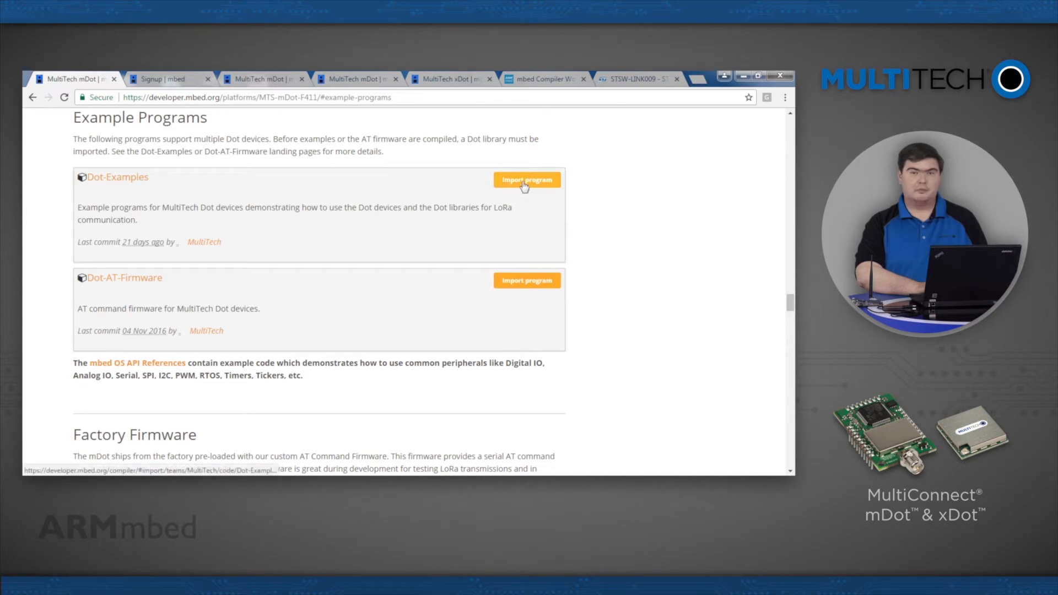
pyautogui.click(527, 180)
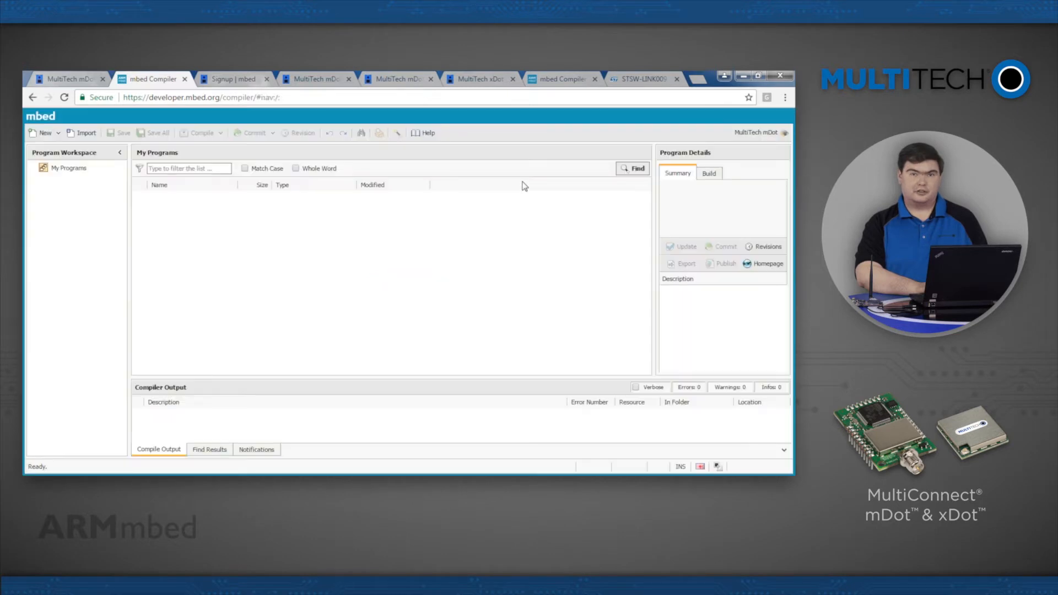
pyautogui.click(86, 133)
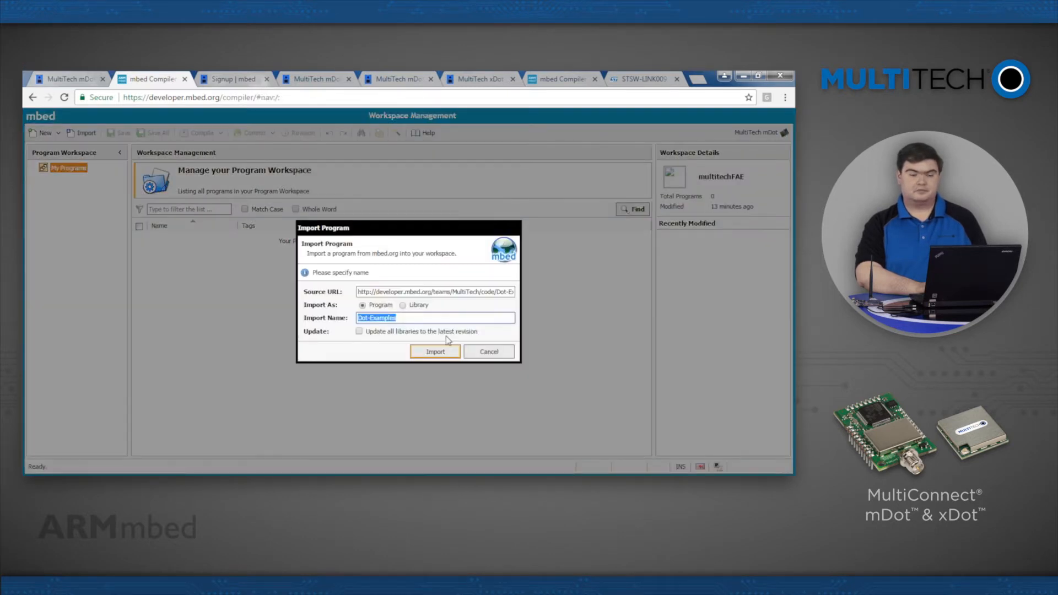
pyautogui.click(435, 352)
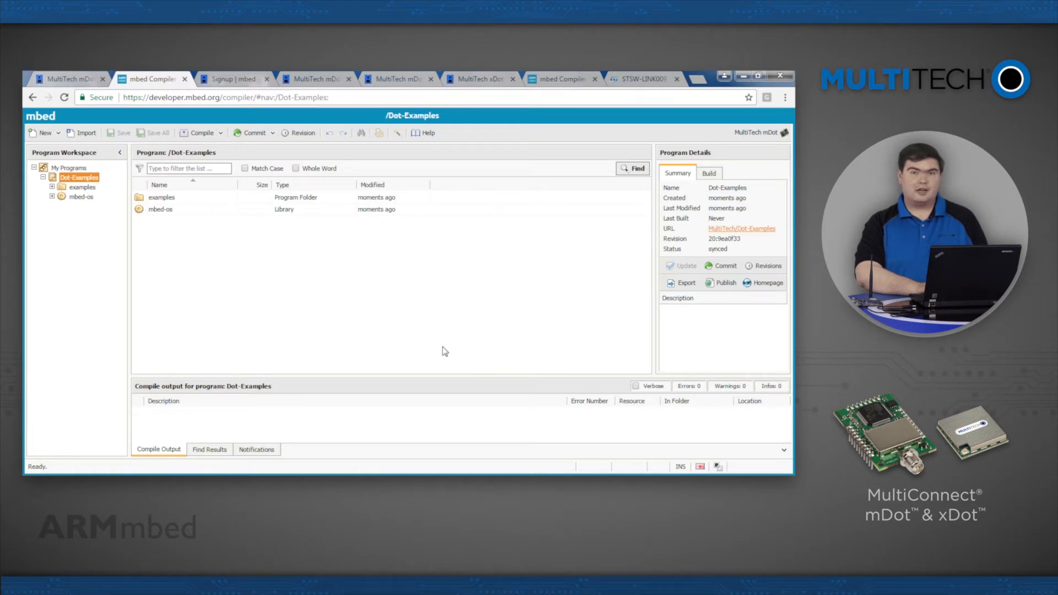
pyautogui.moveTo(383, 267)
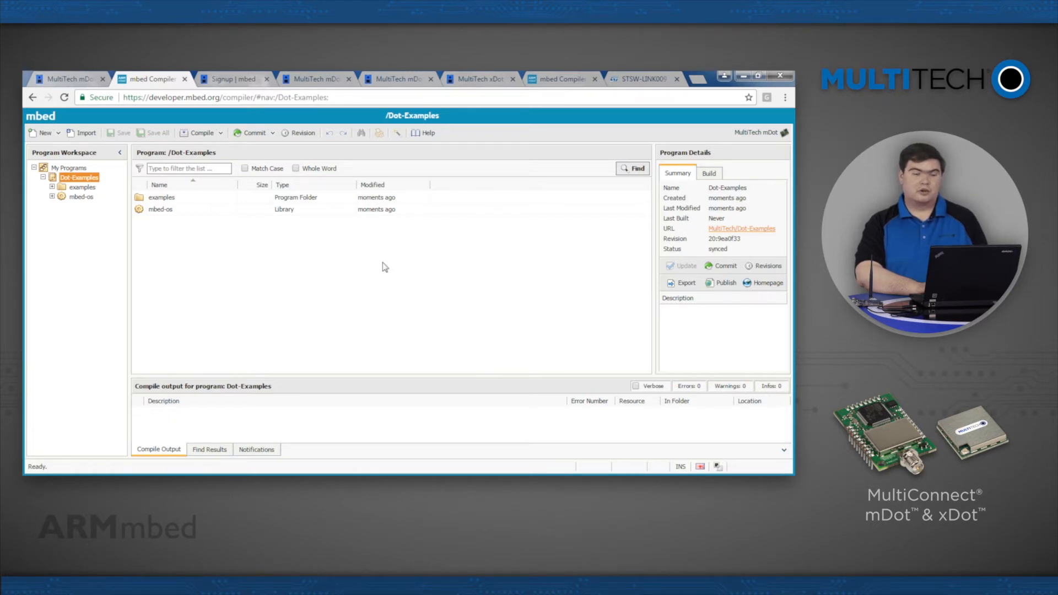
pyautogui.moveTo(323, 79)
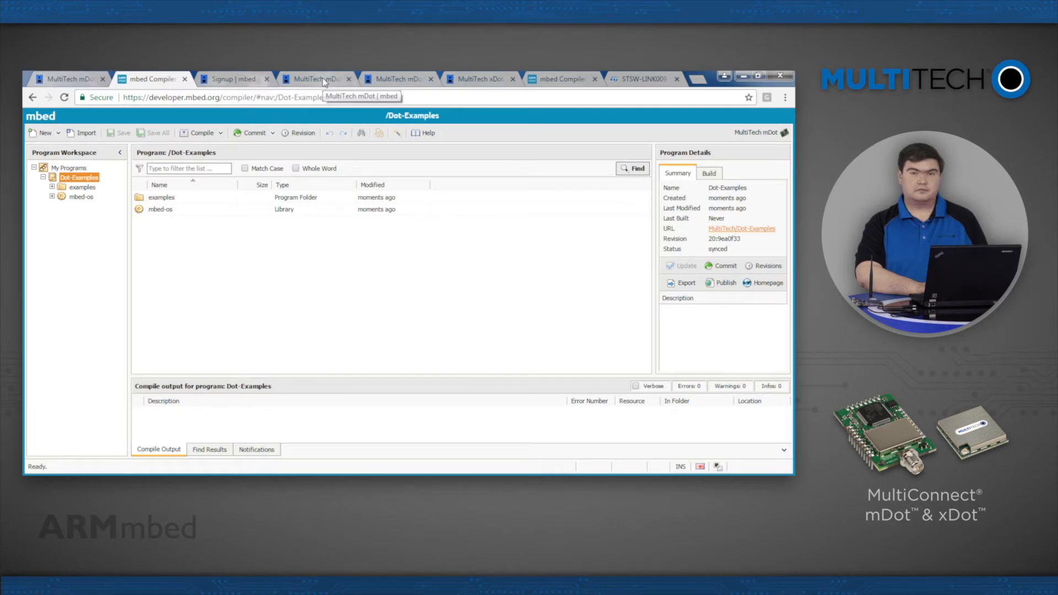
# Return to the mDot page's LoRa Stack (libmDot) section at its Stable Production Build
pyautogui.click(316, 79)
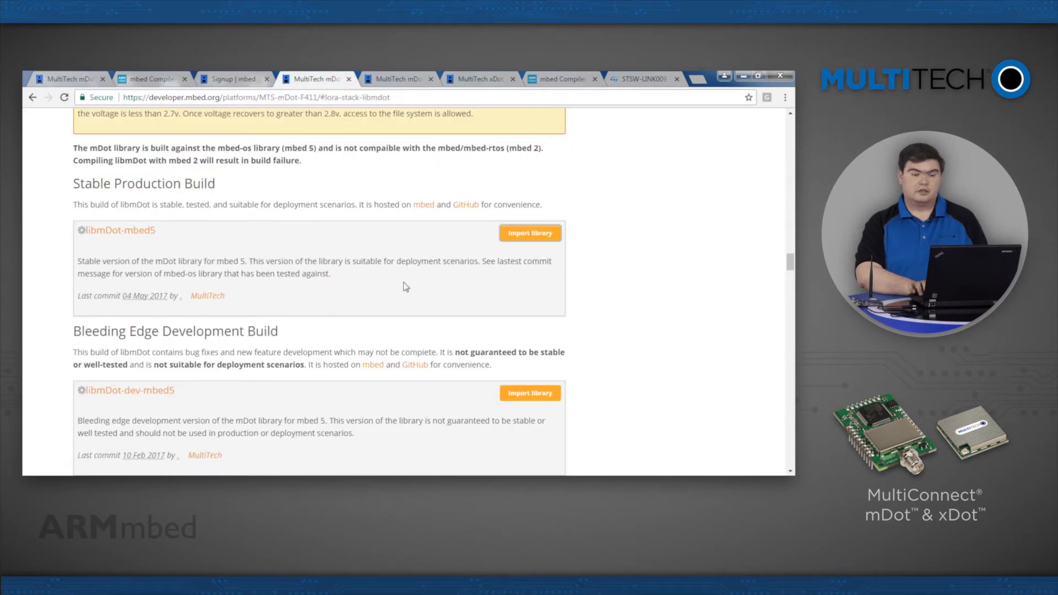
pyautogui.scroll(3)
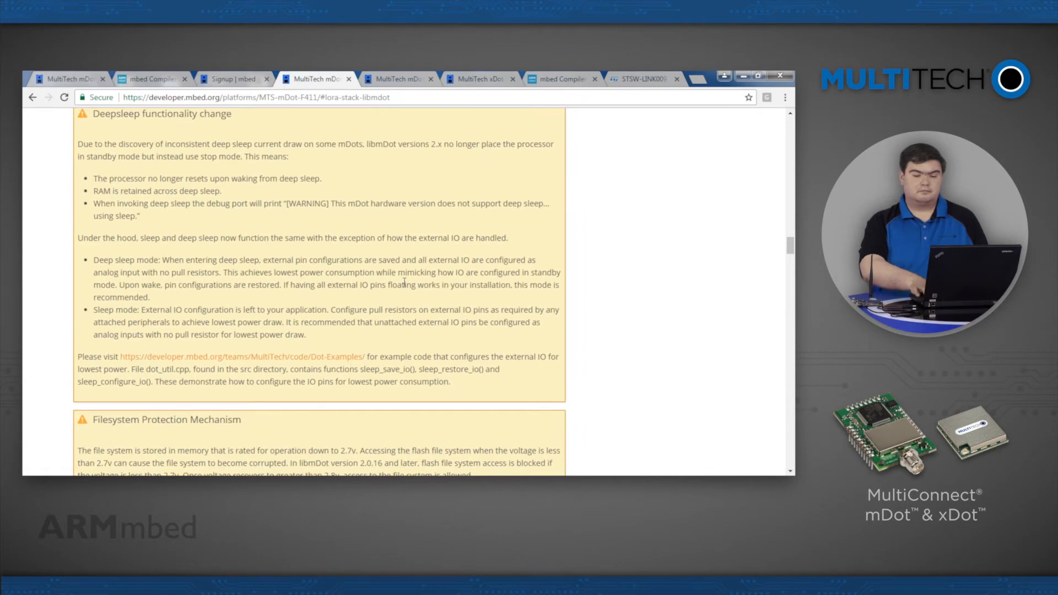
pyautogui.scroll(3)
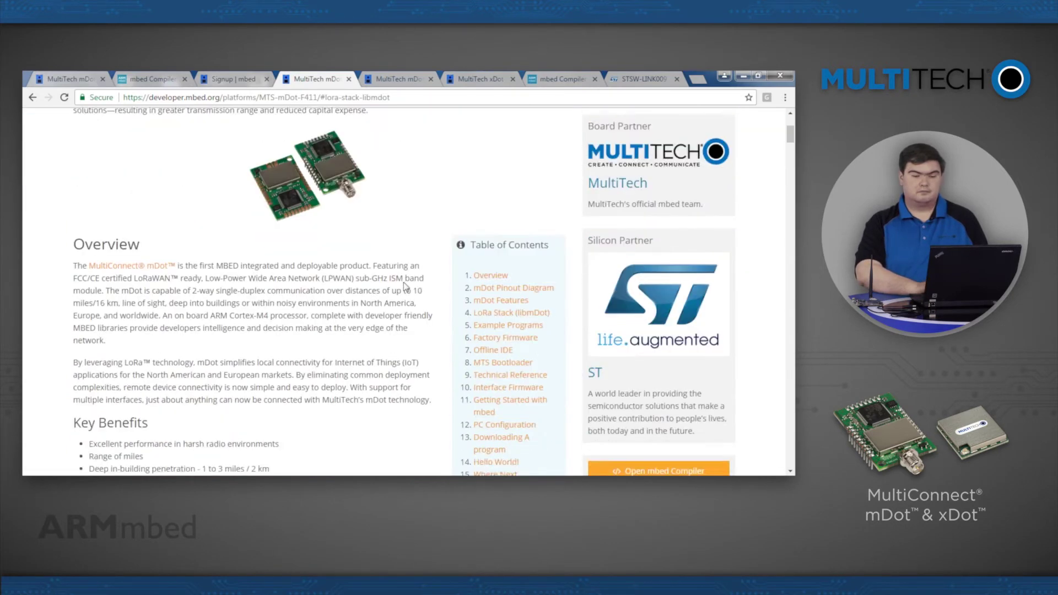
pyautogui.click(510, 312)
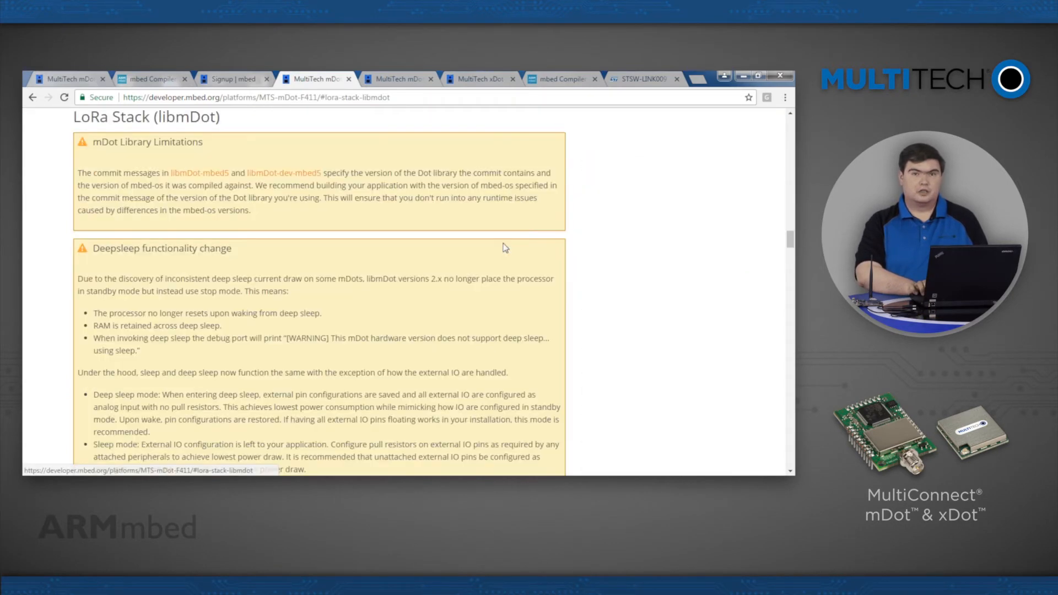
pyautogui.scroll(-3)
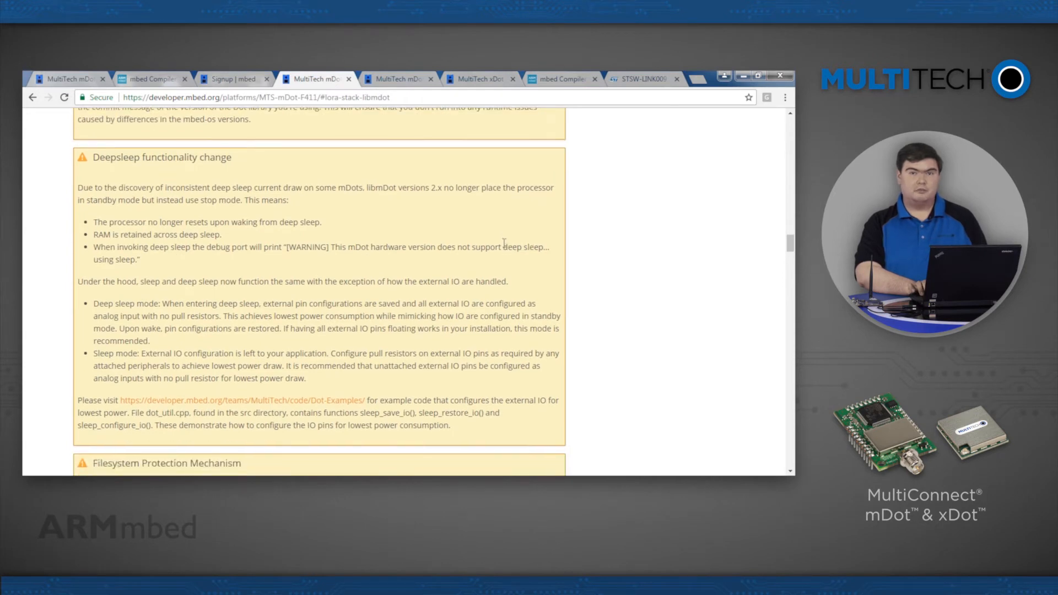
pyautogui.scroll(-3)
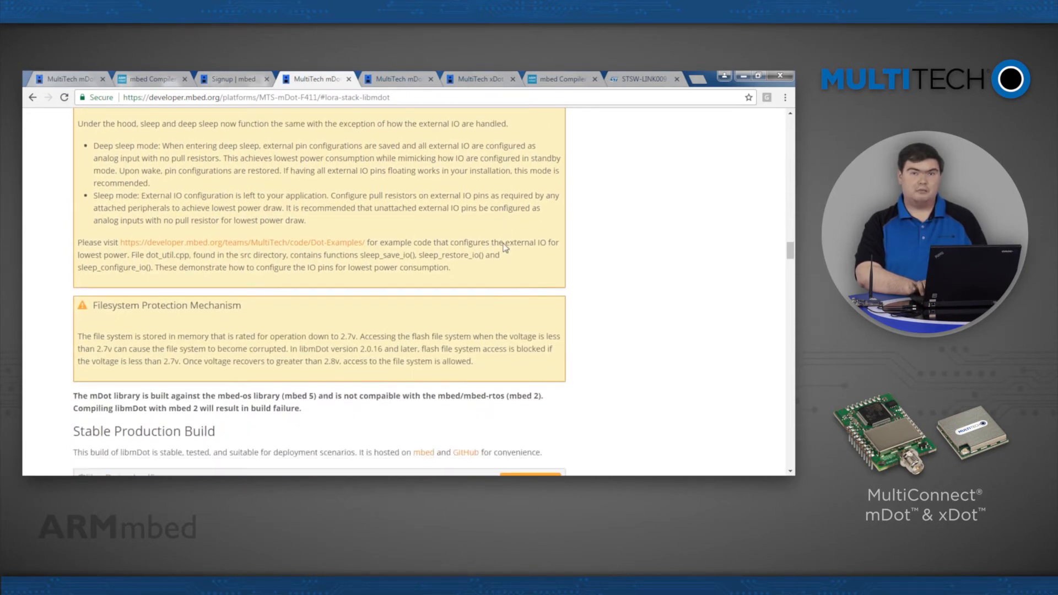
pyautogui.scroll(-3)
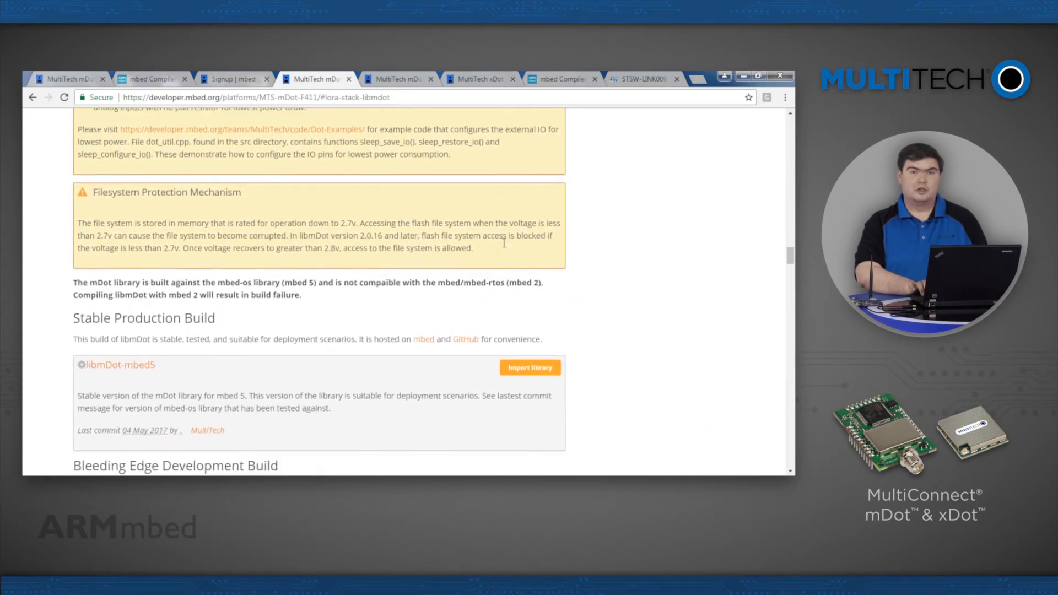
pyautogui.scroll(-3)
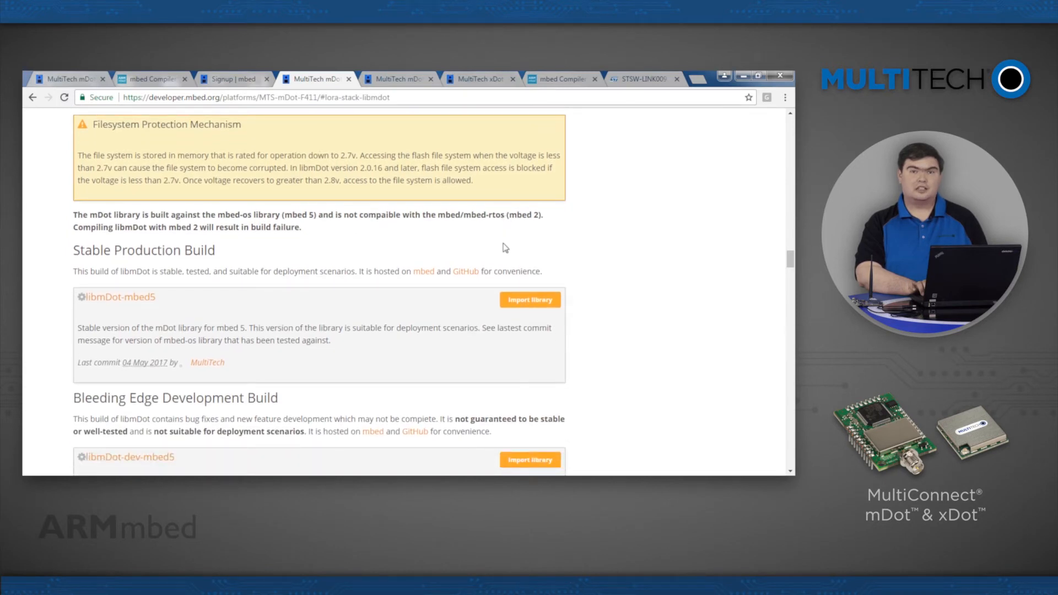
pyautogui.scroll(-3)
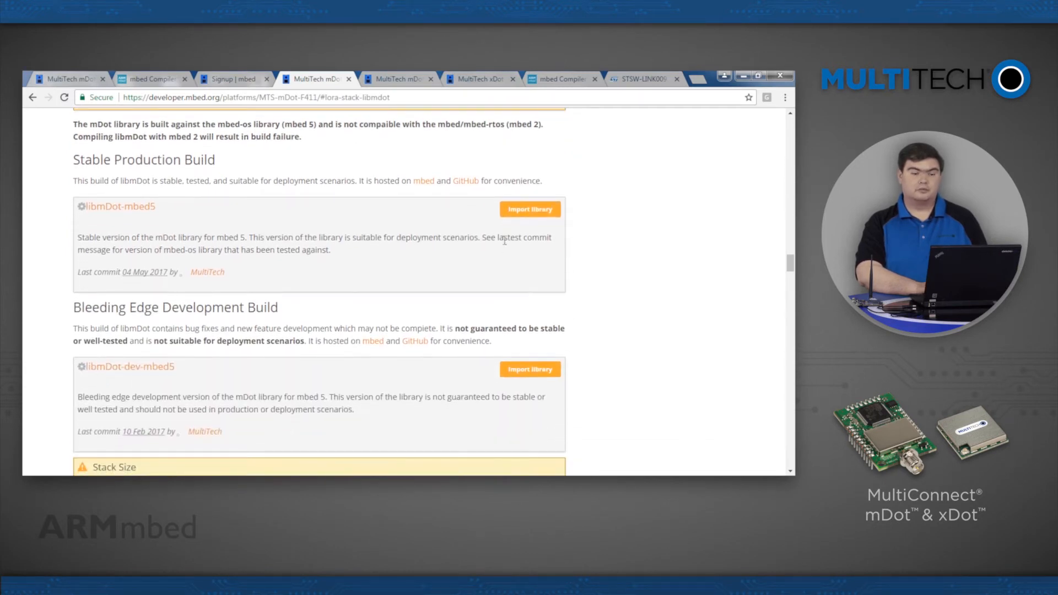
# Import the stable libmDot-mbed5 library with Dot-Examples as its target program
pyautogui.click(530, 210)
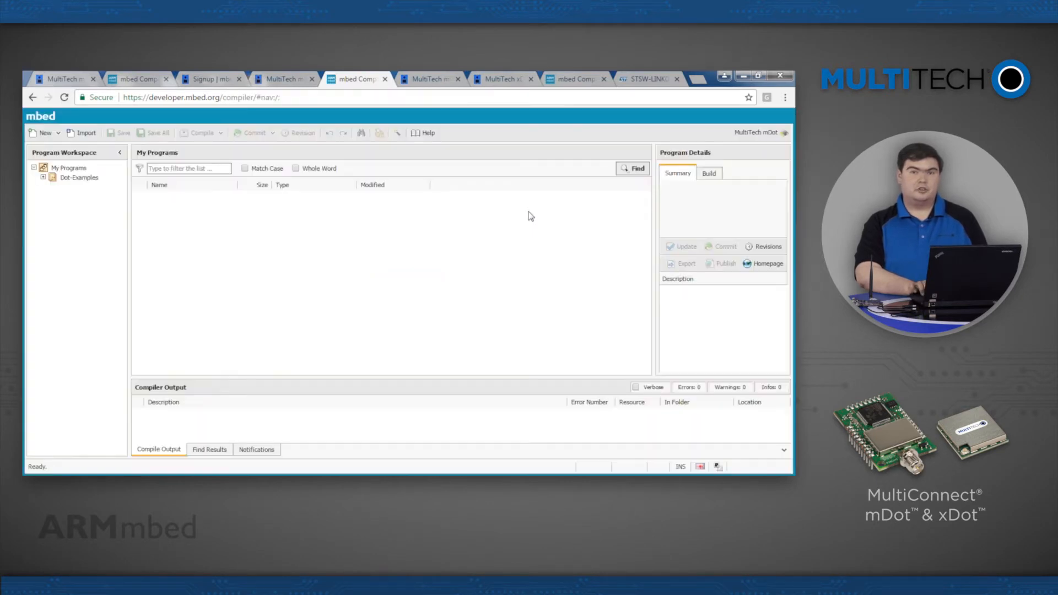
pyautogui.click(86, 132)
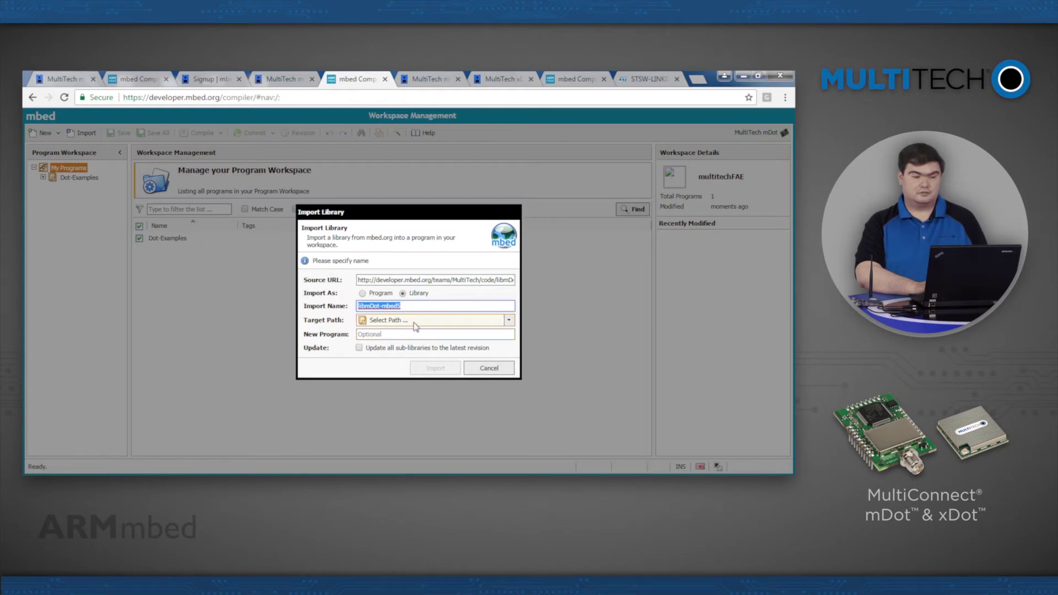
pyautogui.click(415, 320)
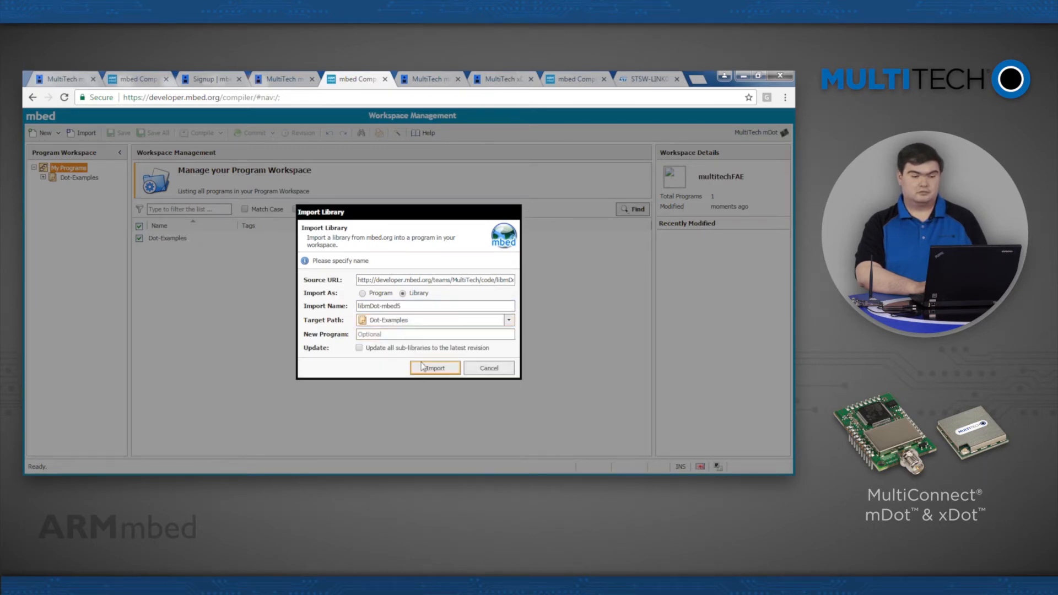
pyautogui.click(434, 368)
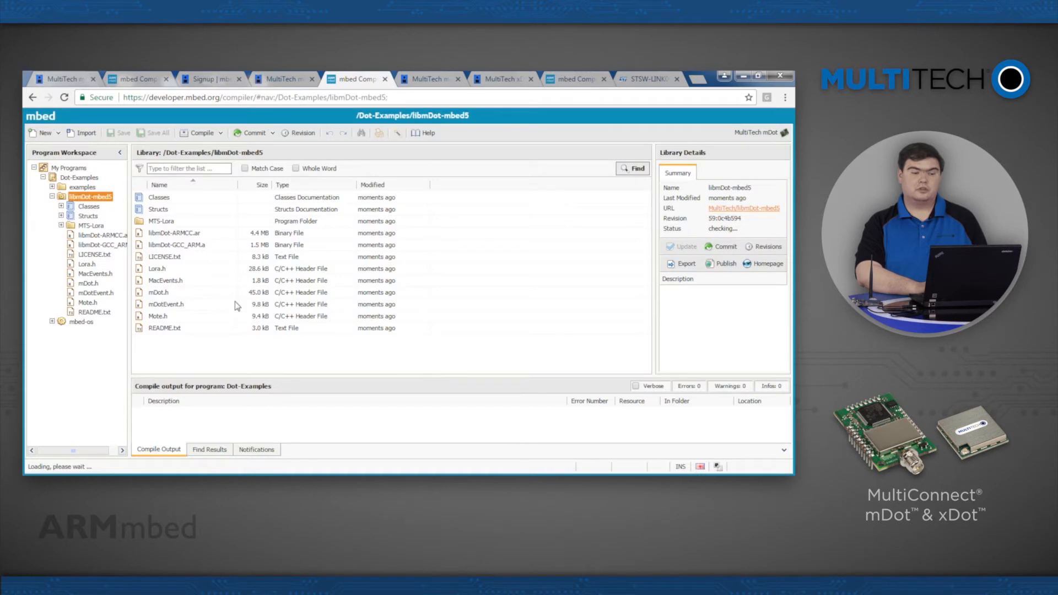
pyautogui.click(82, 187)
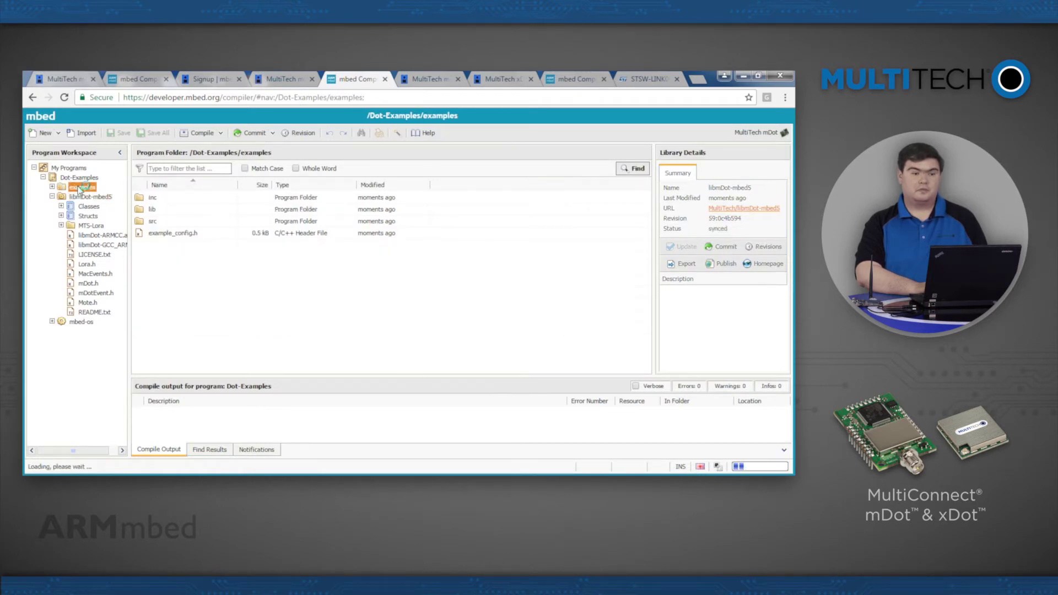
pyautogui.click(91, 196)
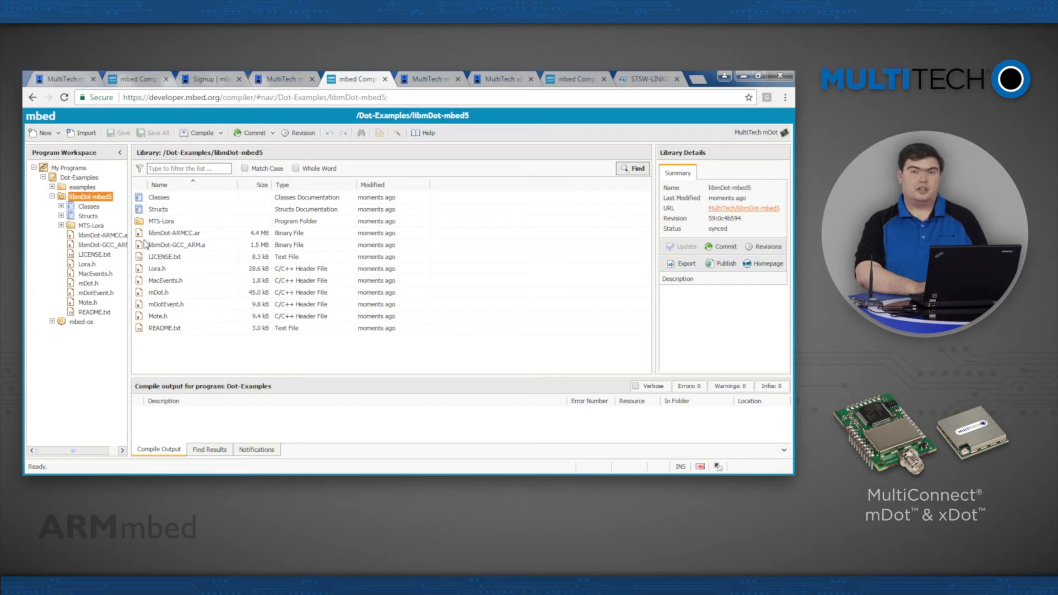
pyautogui.moveTo(106, 335)
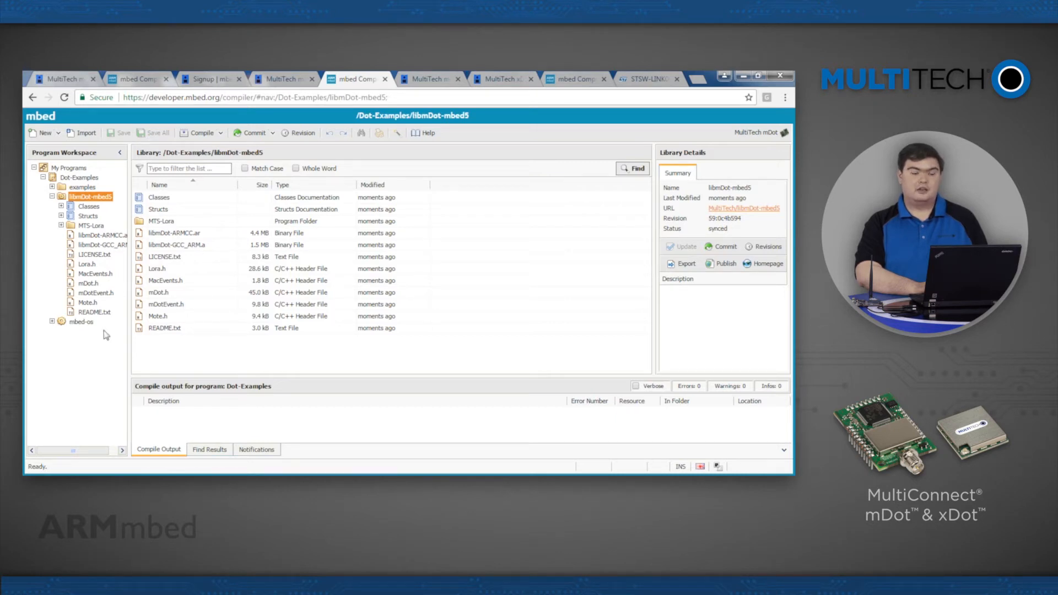
pyautogui.click(80, 321)
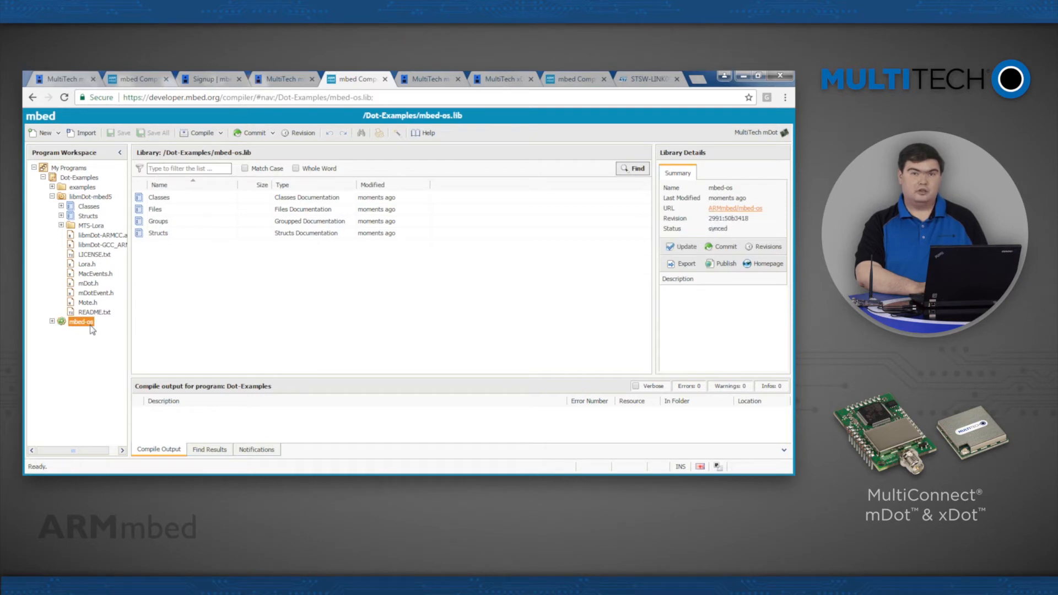
pyautogui.moveTo(79, 263)
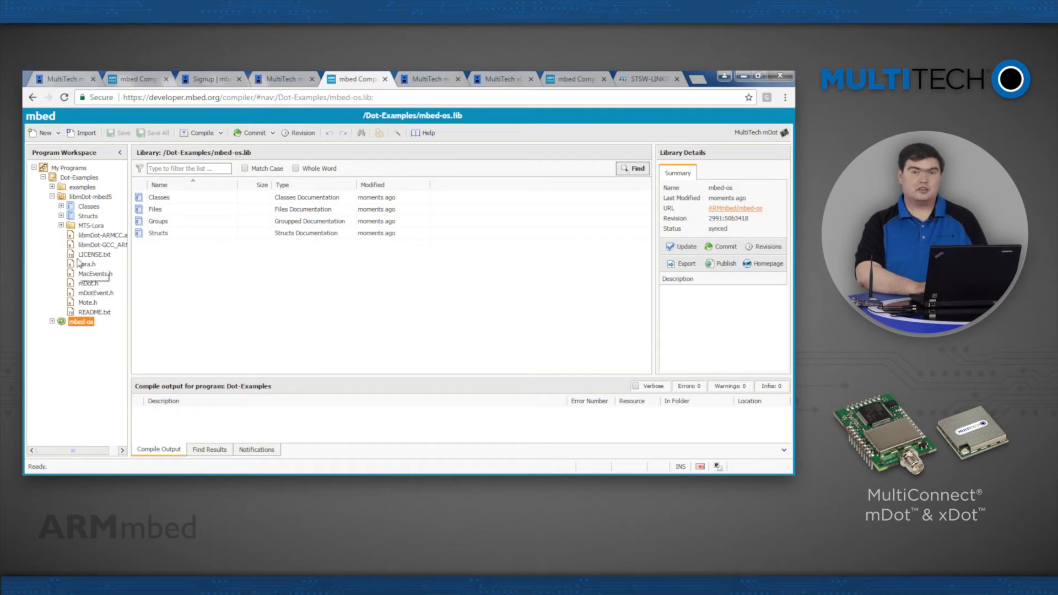
pyautogui.moveTo(90, 264)
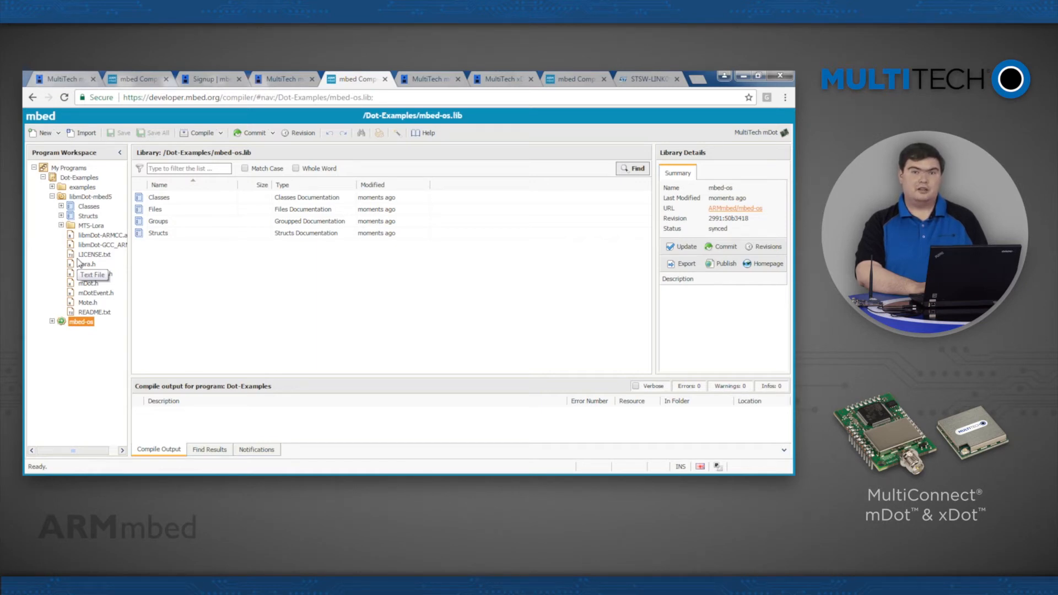
pyautogui.moveTo(88, 242)
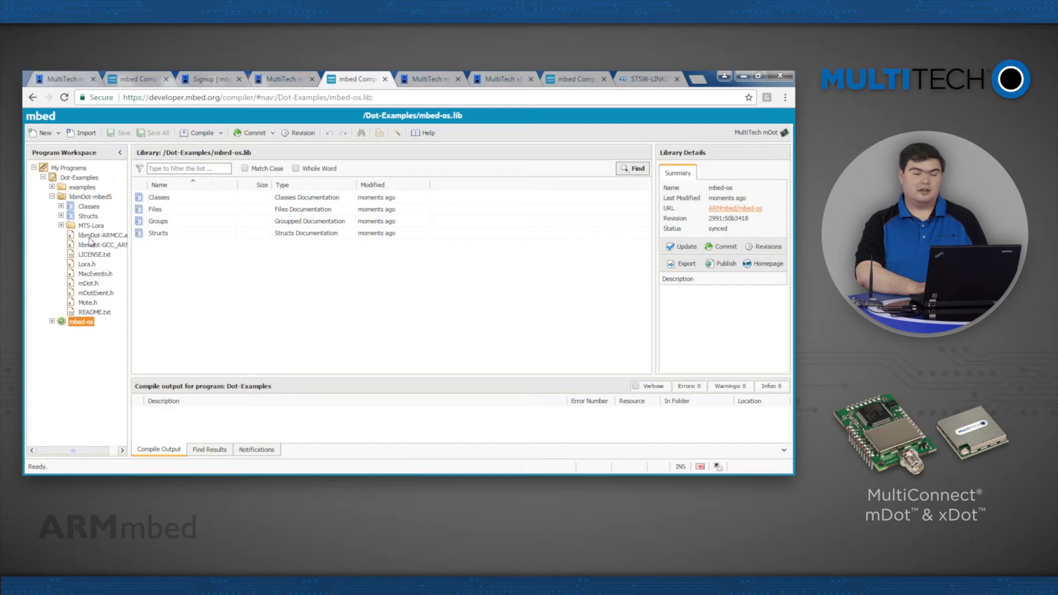
pyautogui.moveTo(95, 226)
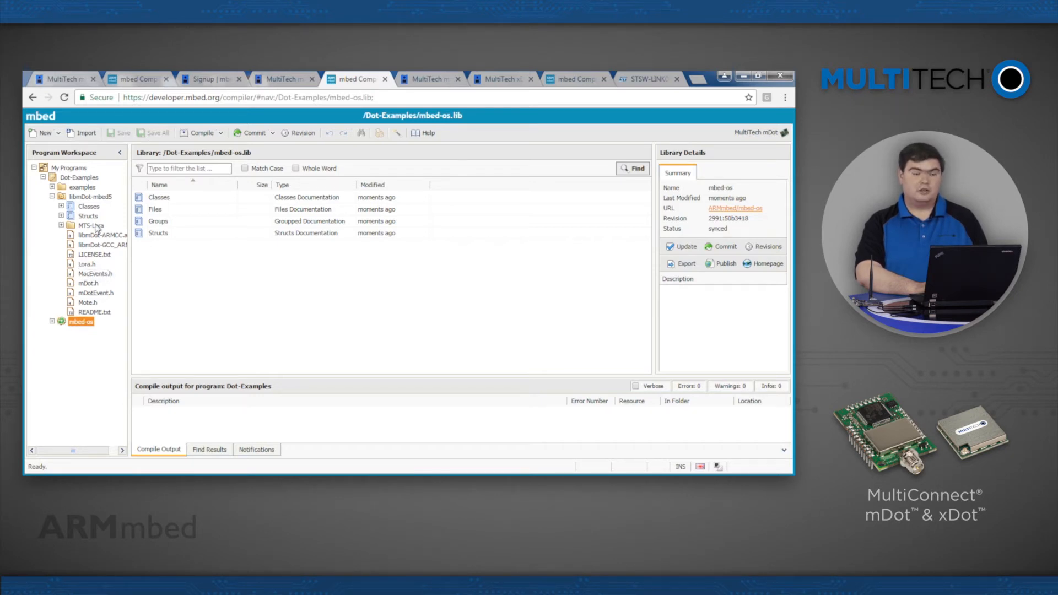
pyautogui.click(90, 197)
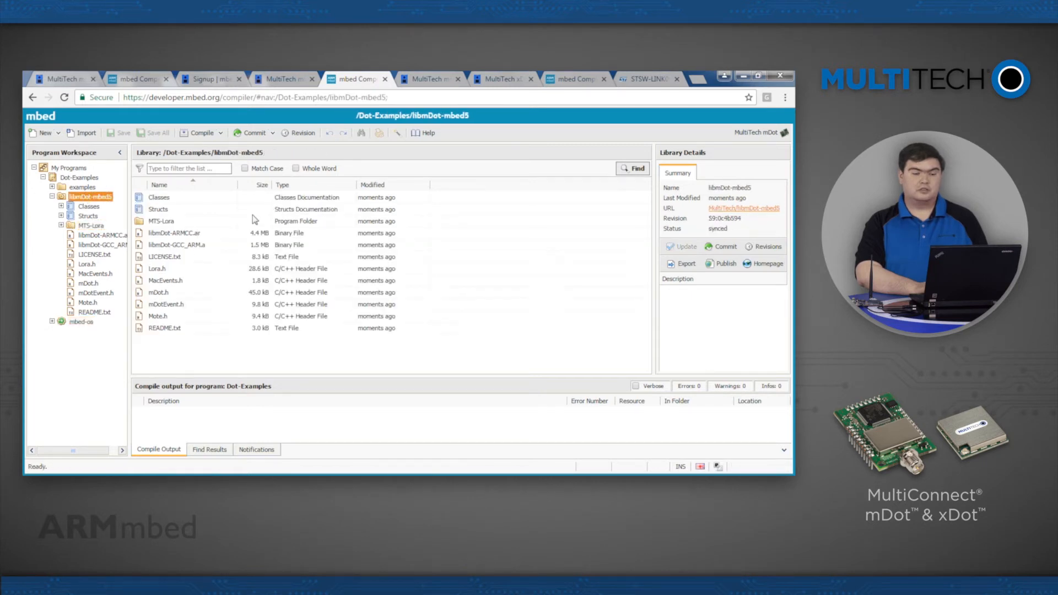
# View libmDot-mbed5's revision history, then mbed-os's tagged releases including 5.4.2
pyautogui.click(302, 132)
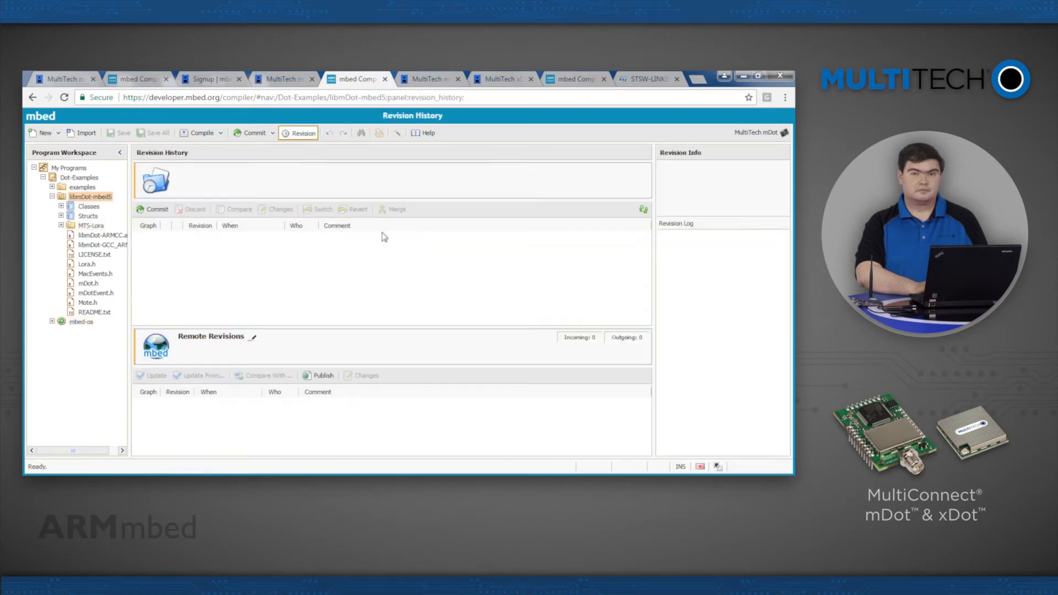
pyautogui.click(299, 132)
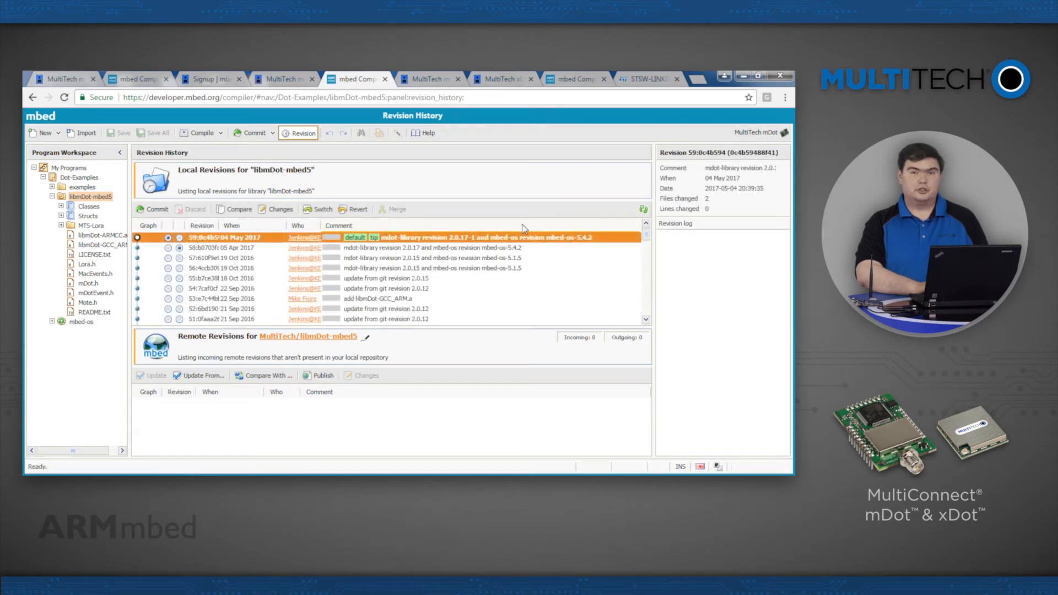
pyautogui.moveTo(573, 251)
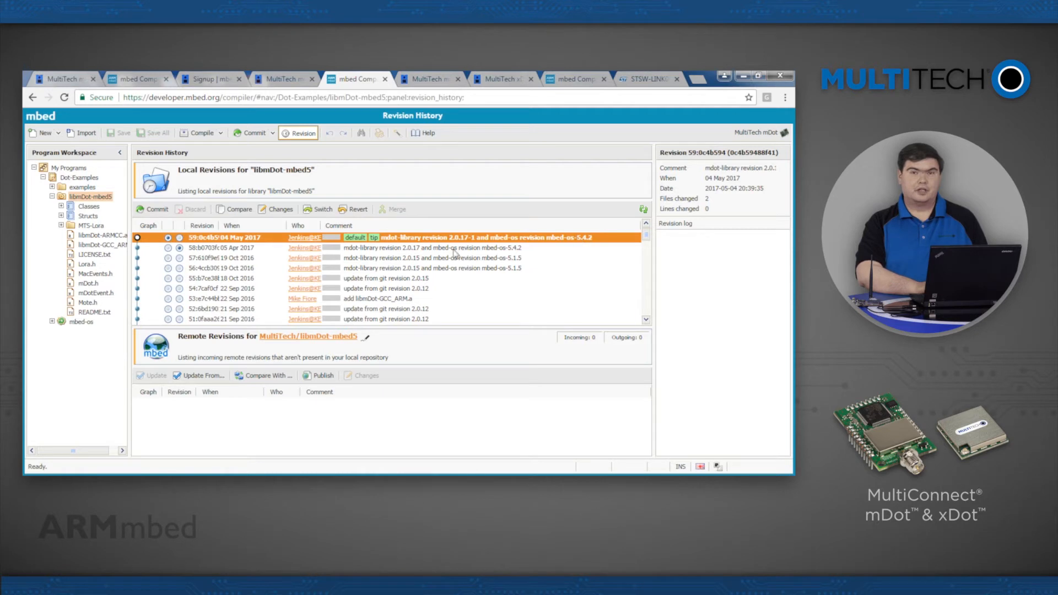
pyautogui.moveTo(331, 270)
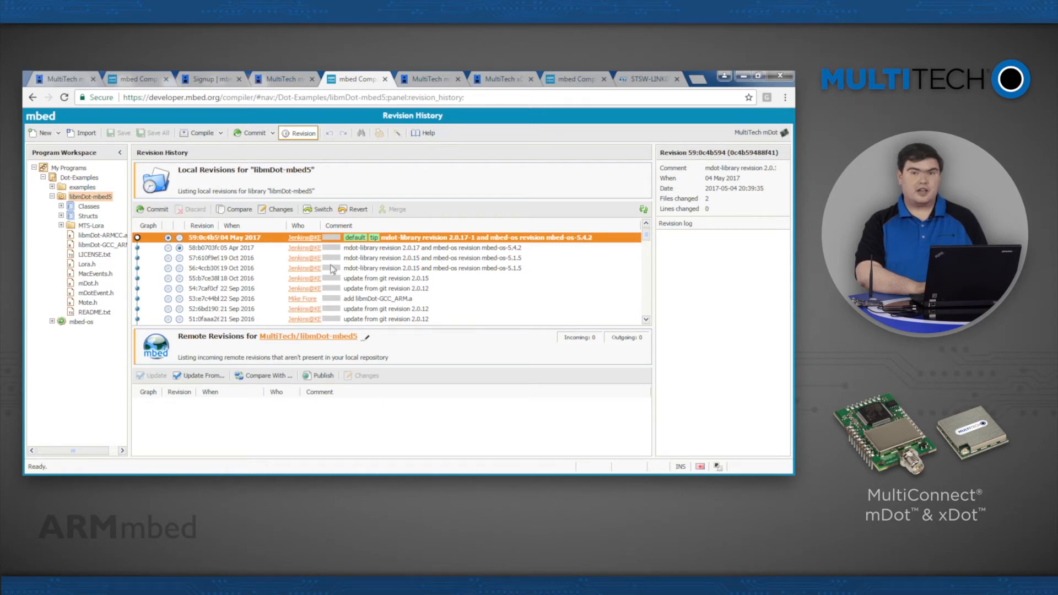
pyautogui.moveTo(128, 323)
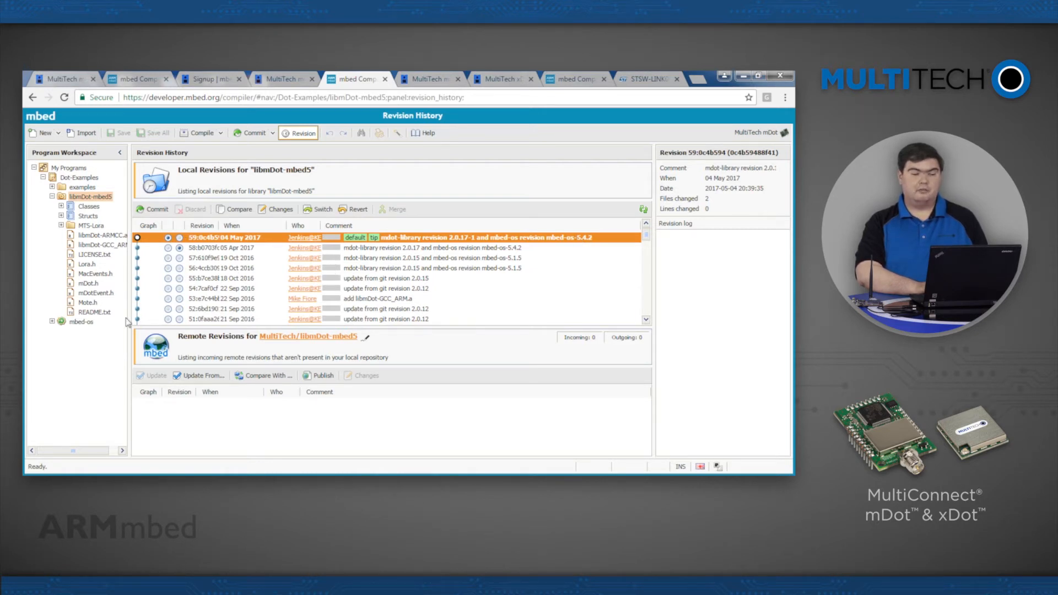
pyautogui.click(81, 321)
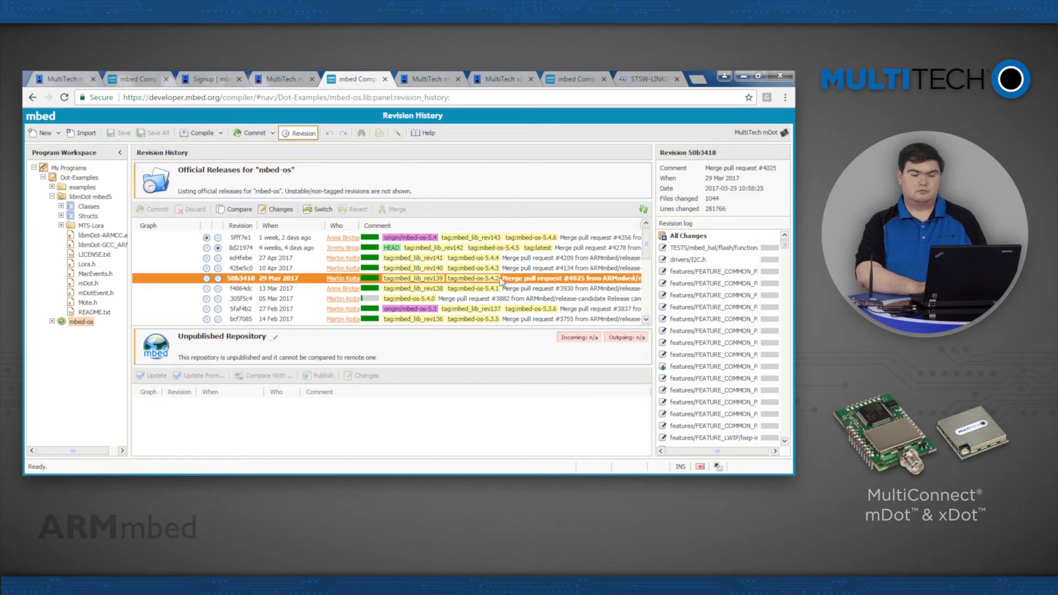
pyautogui.moveTo(423, 242)
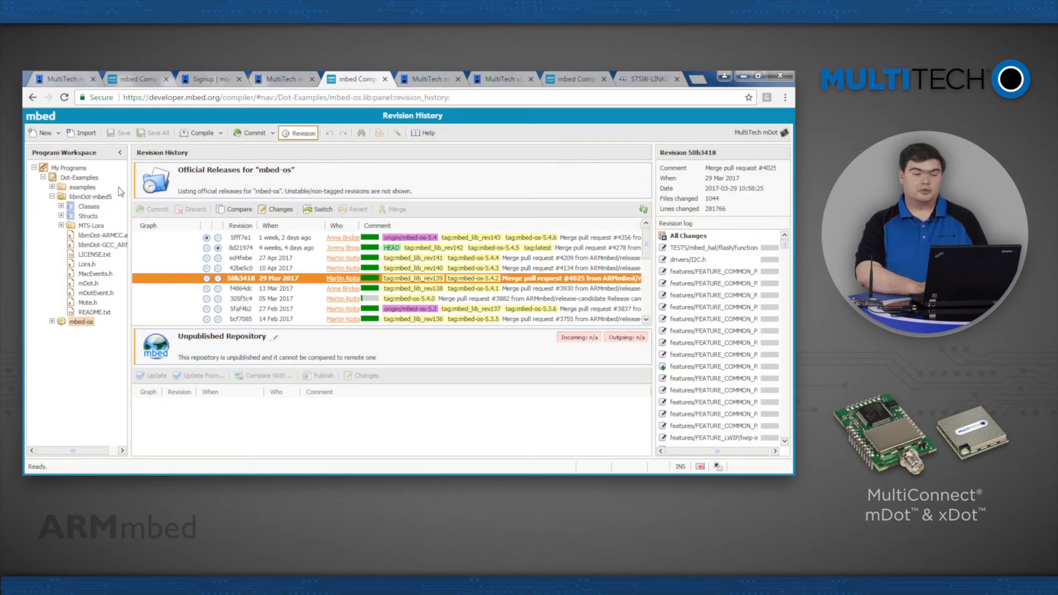
# Expand the examples folder to list inc, lib, src and example_config.h
pyautogui.click(53, 188)
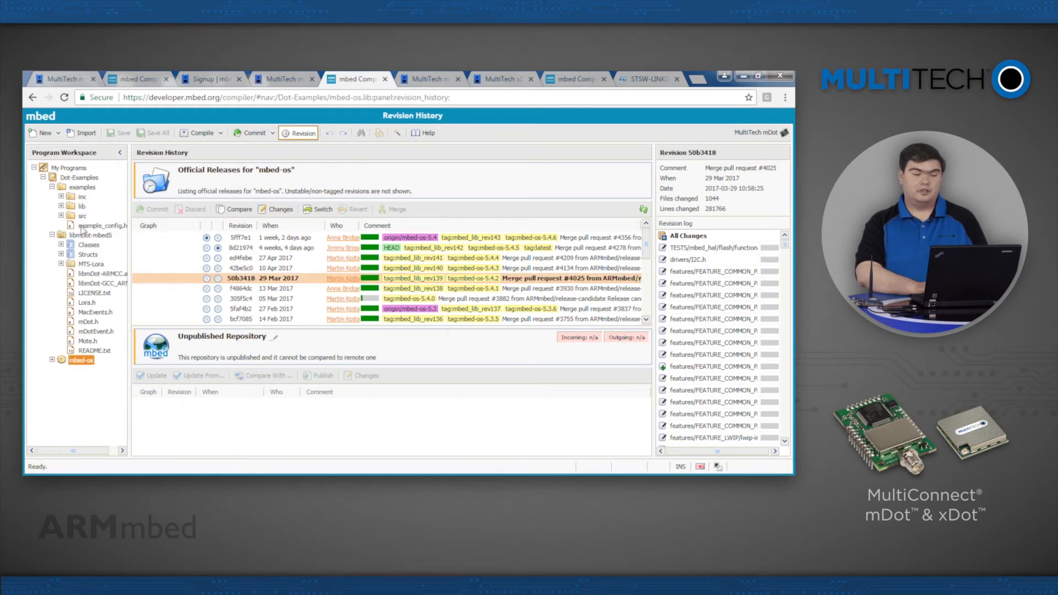
# Check ACTIVE_EXAMPLE is OTA_EXAMPLE in example_config.h, then expand src for ota_example.cpp
pyautogui.doubleClick(101, 225)
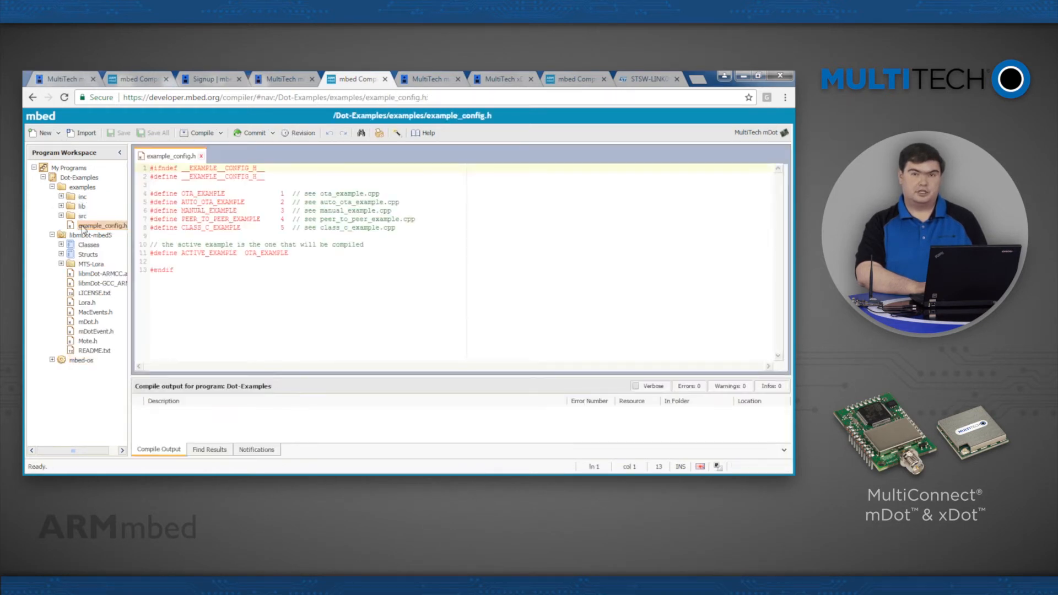
pyautogui.moveTo(286, 330)
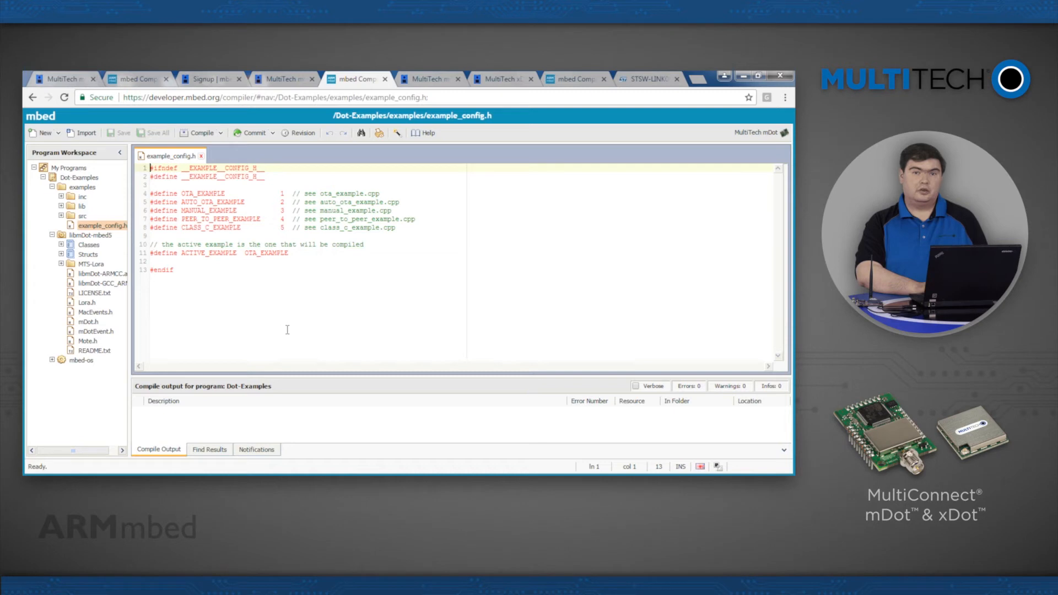
pyautogui.moveTo(224, 264)
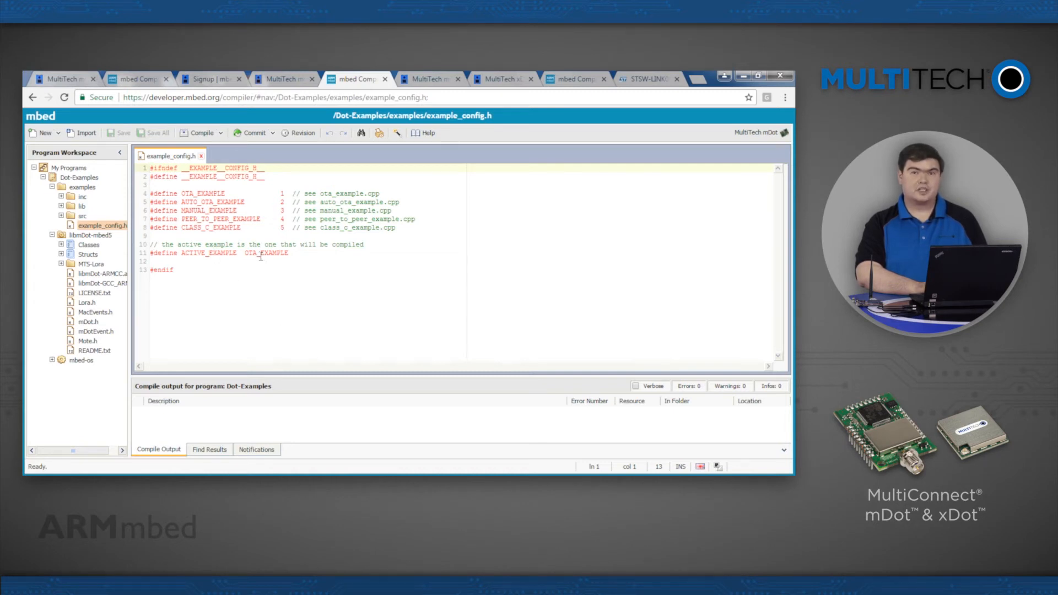
pyautogui.click(287, 253)
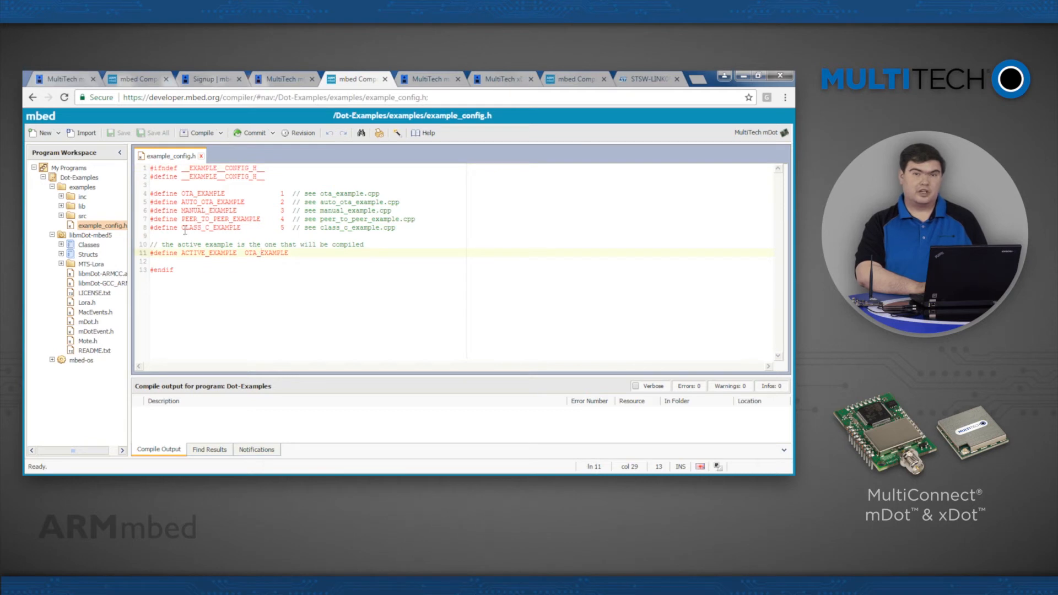
pyautogui.moveTo(67, 216)
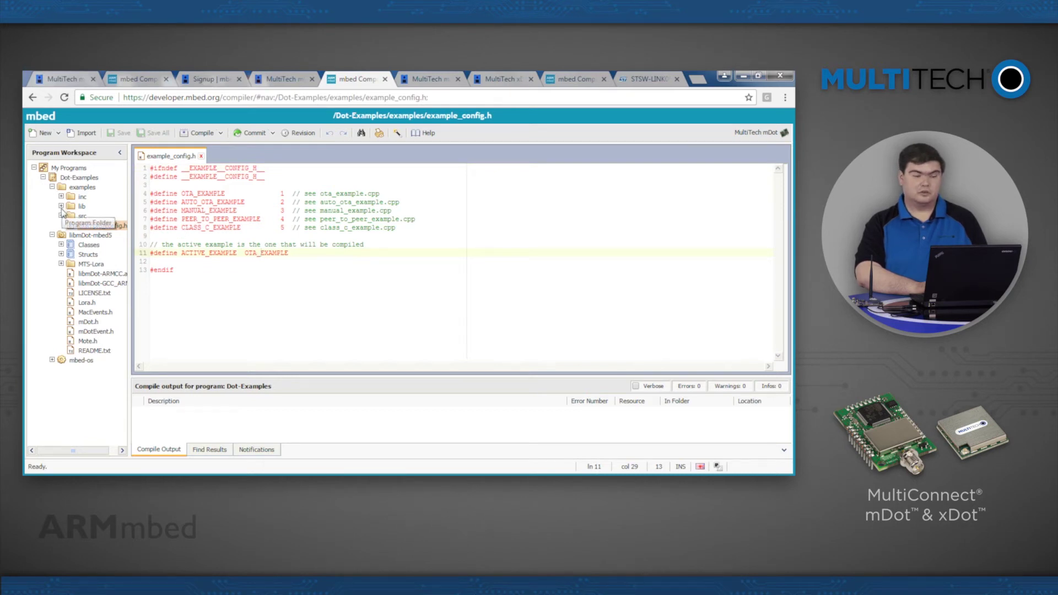
pyautogui.click(101, 225)
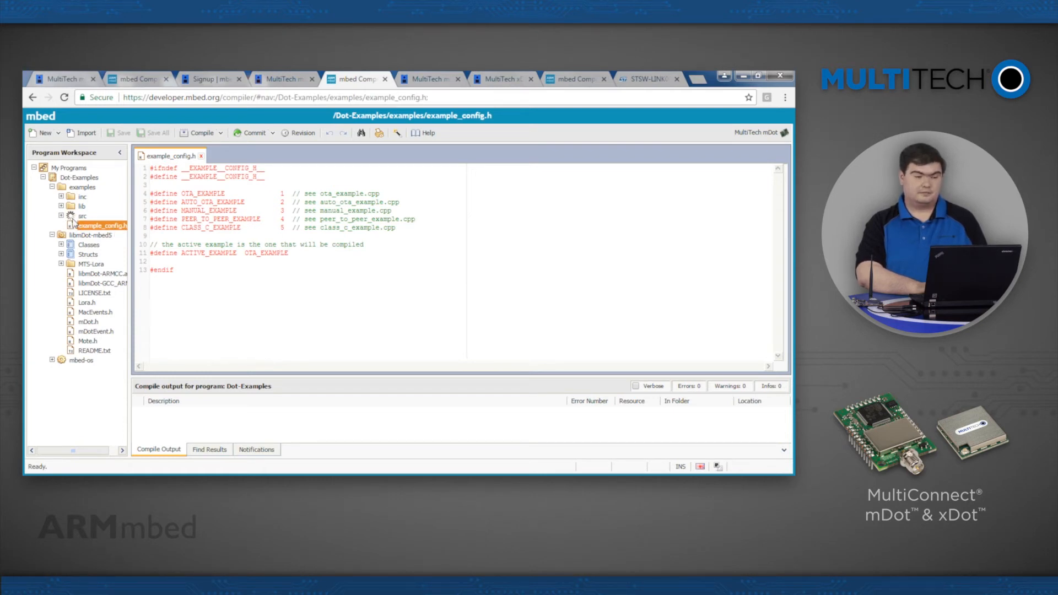
pyautogui.click(61, 216)
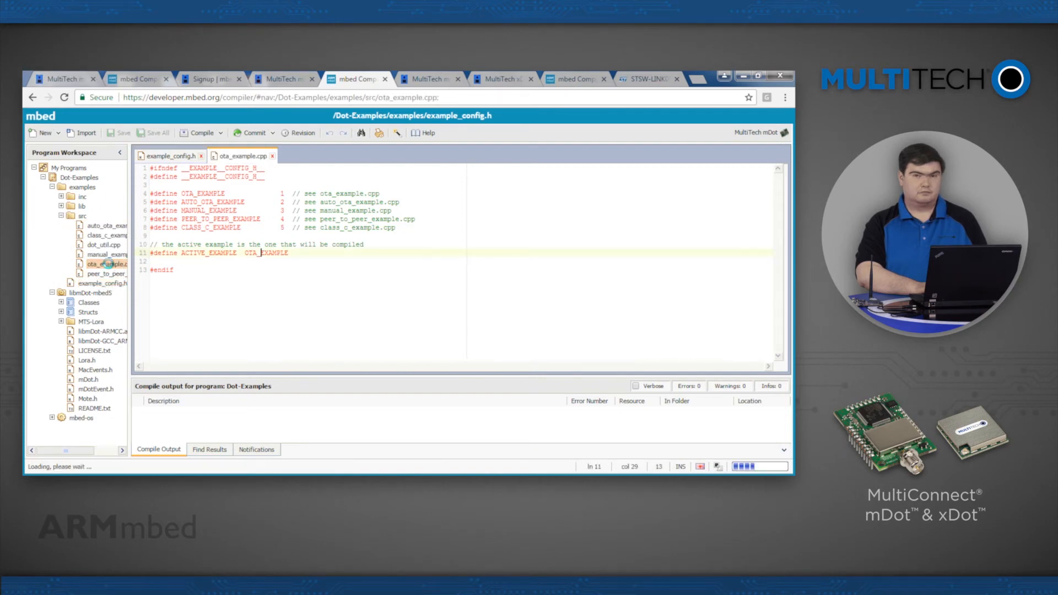
# In ota_example.cpp set frequency_sub_band to 1 and switch main() to update_ota_config_id_key
pyautogui.click(240, 156)
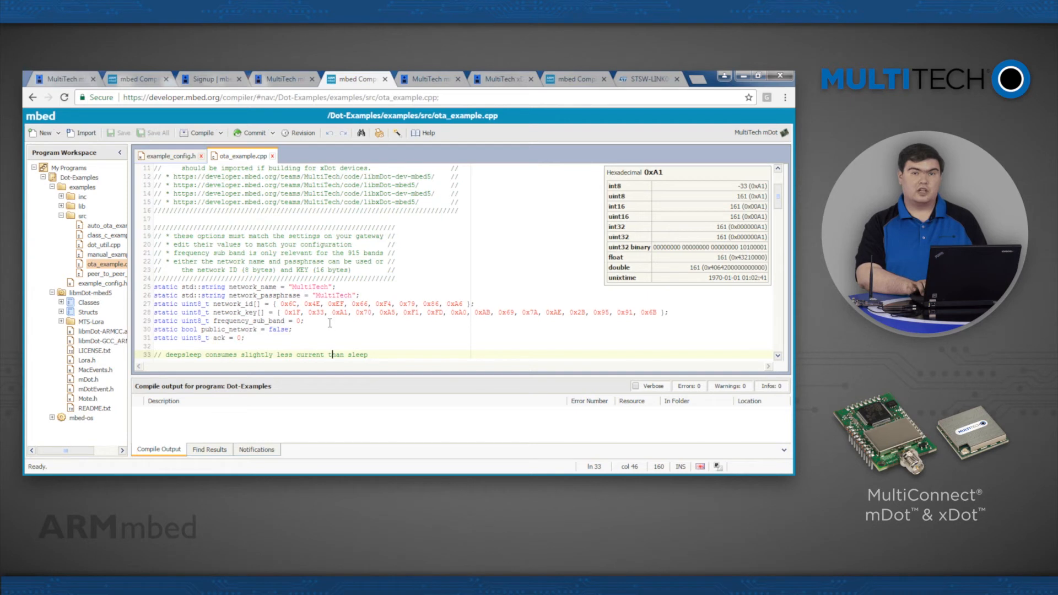
pyautogui.scroll(-3)
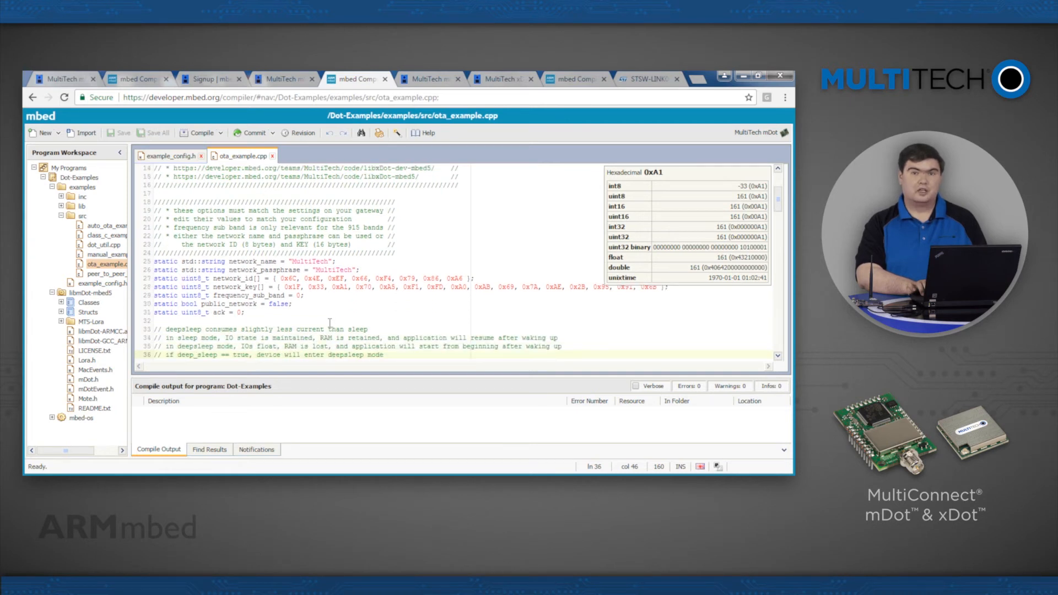
pyautogui.click(340, 338)
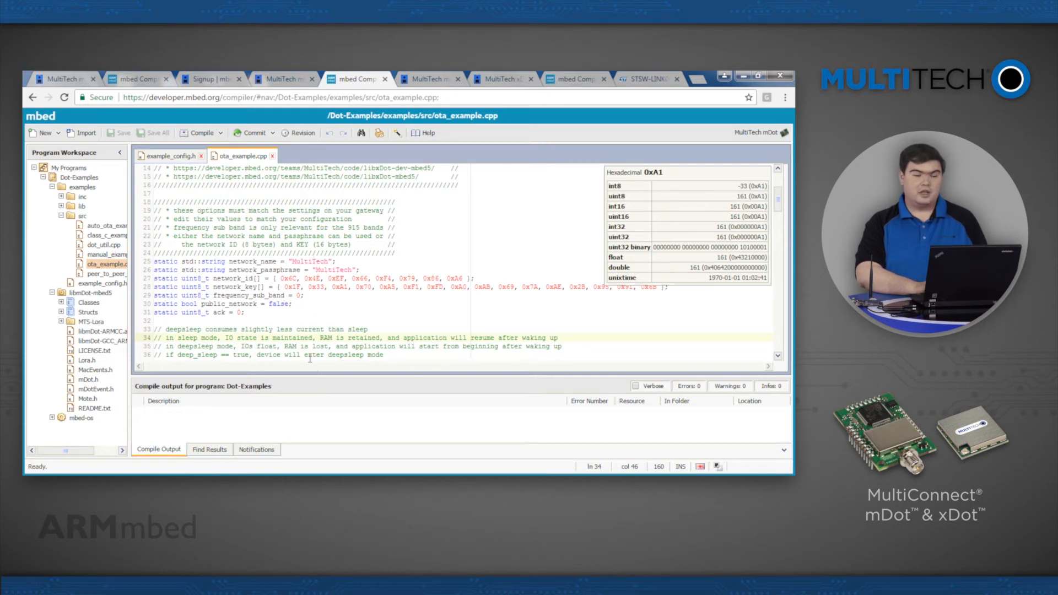
pyautogui.click(300, 296)
pyautogui.write('1')
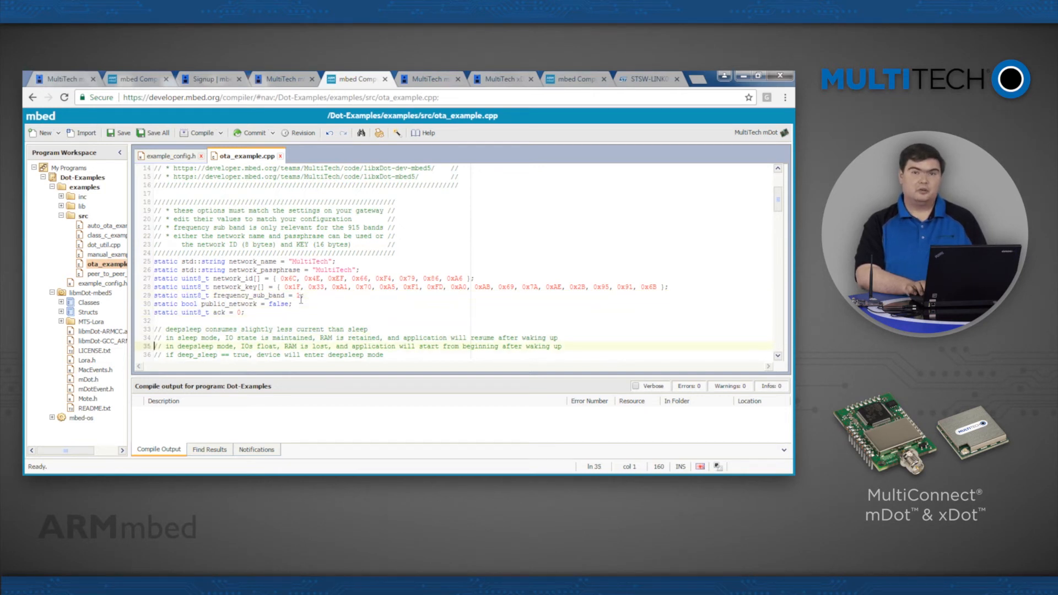
pyautogui.scroll(-3)
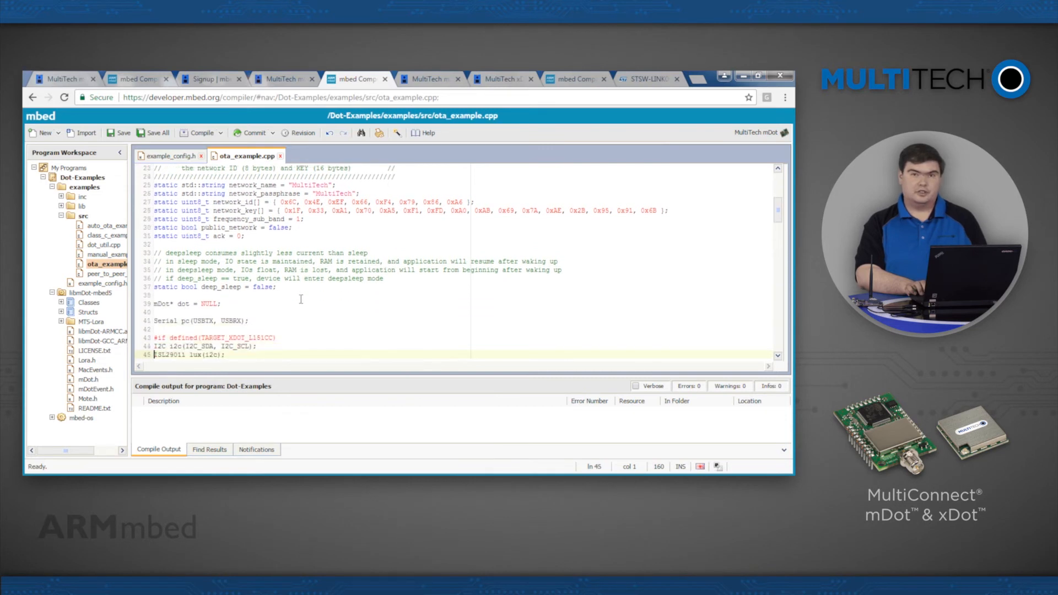
pyautogui.scroll(-3)
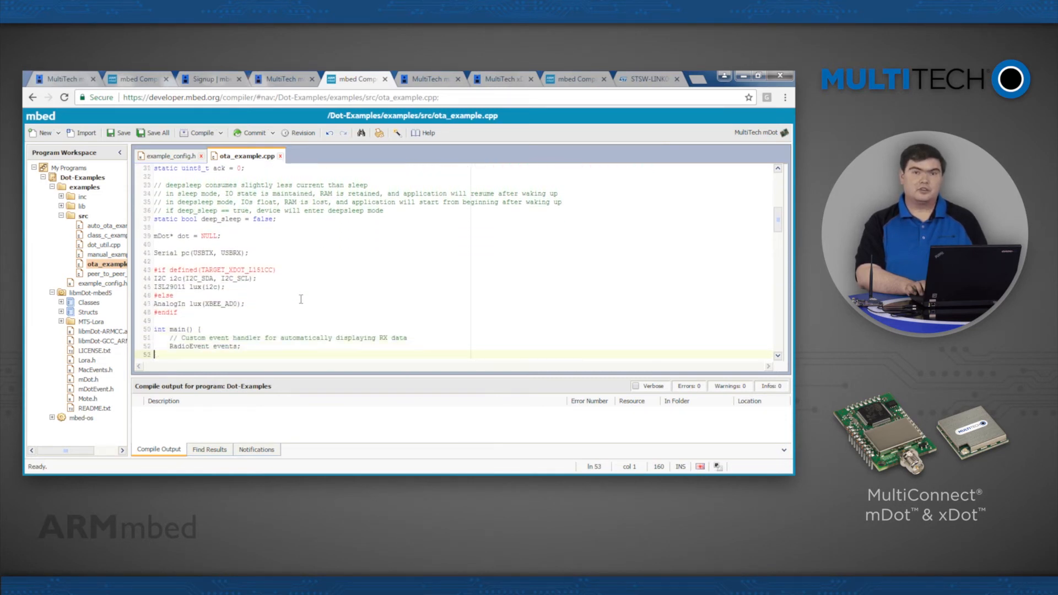
pyautogui.scroll(-3)
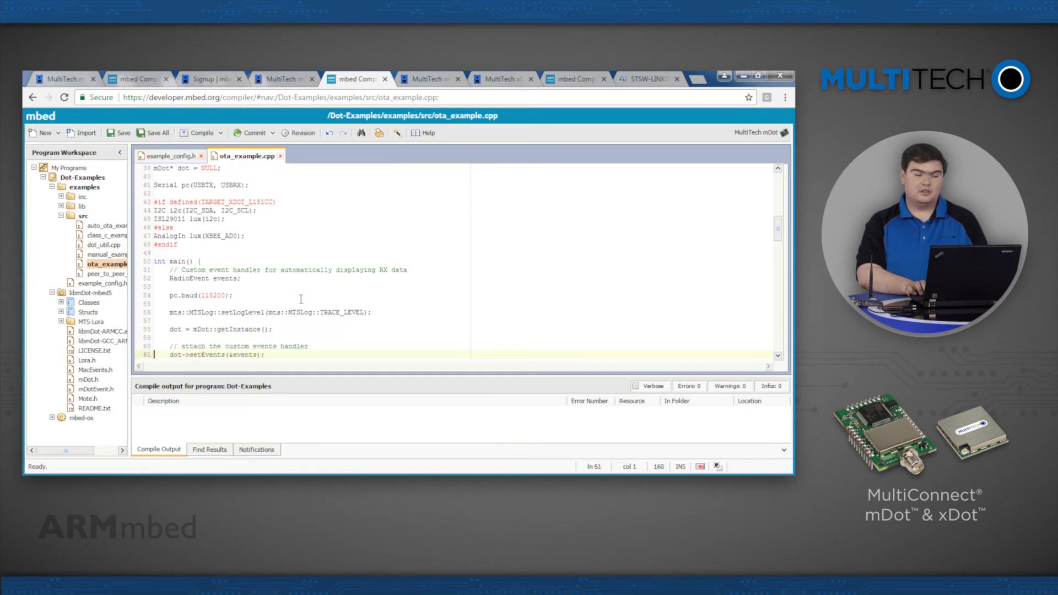
pyautogui.scroll(-3)
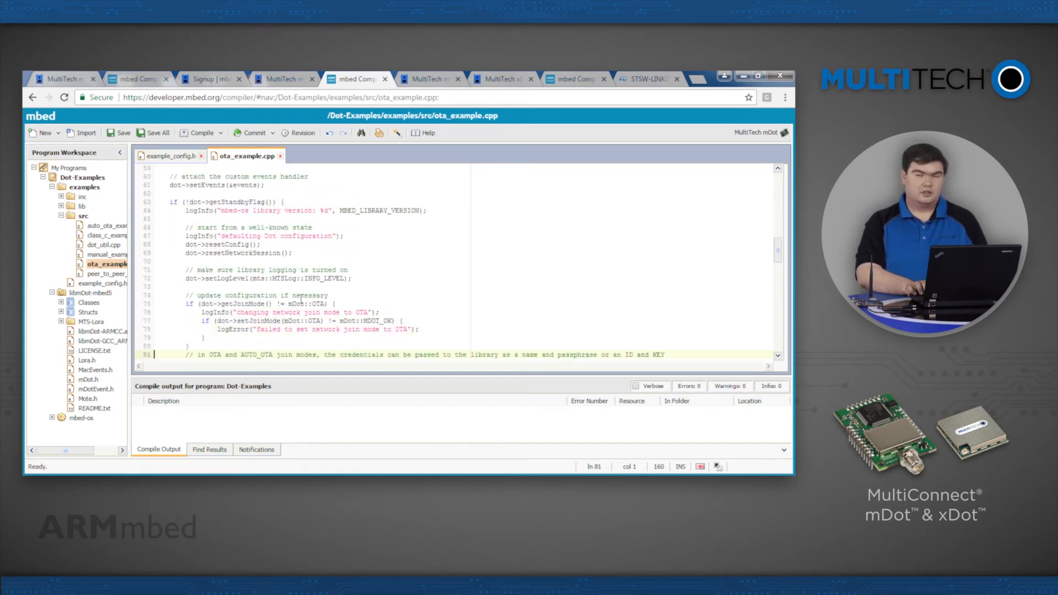
pyautogui.scroll(-3)
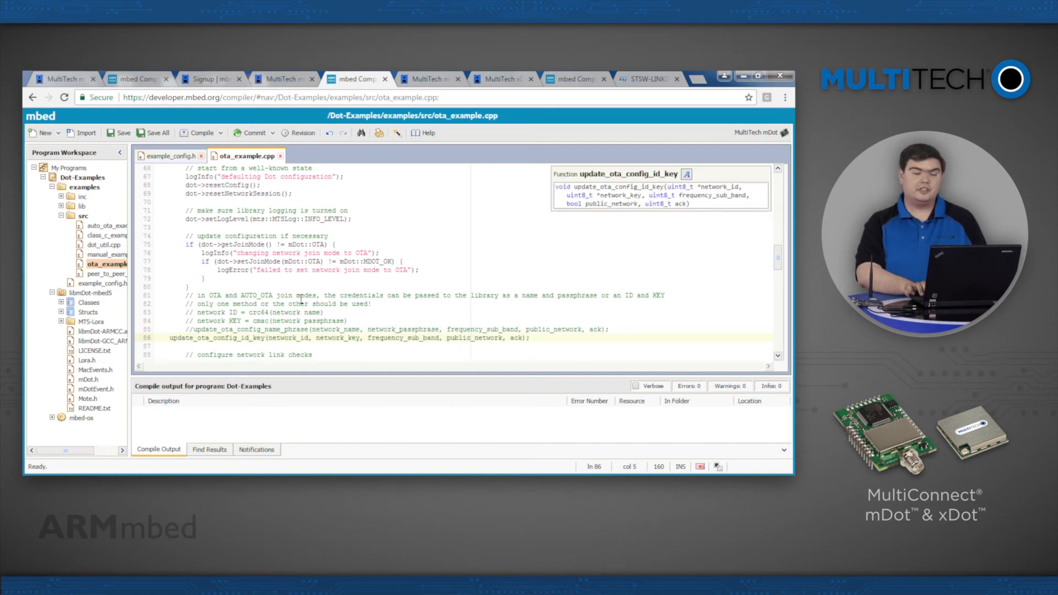
# Save all edits and compile Dot-Examples, downloading the MTS_MDOT_F411RE .bin
pyautogui.click(173, 337)
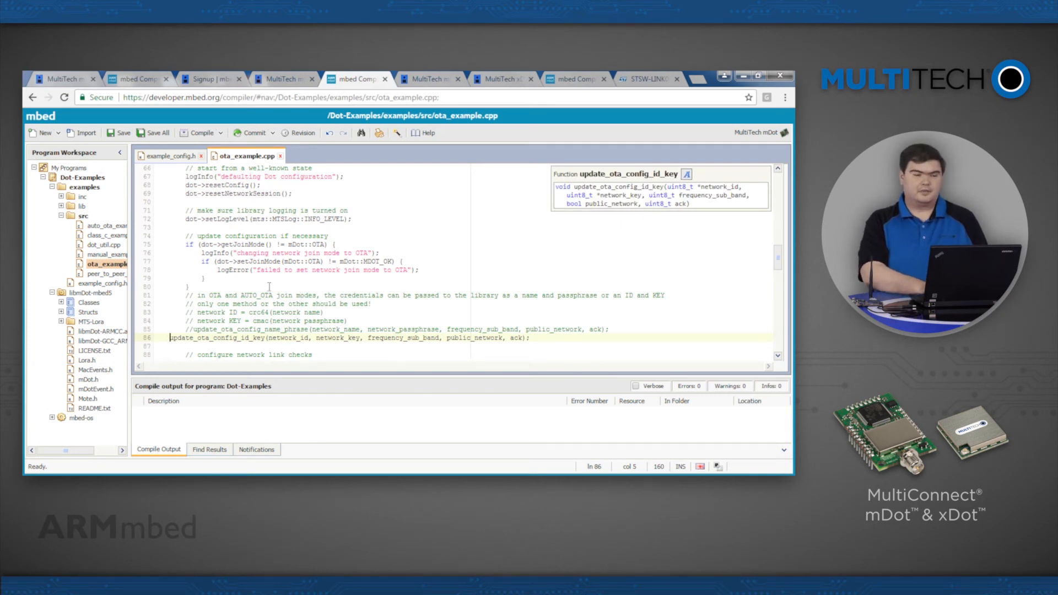
pyautogui.click(120, 132)
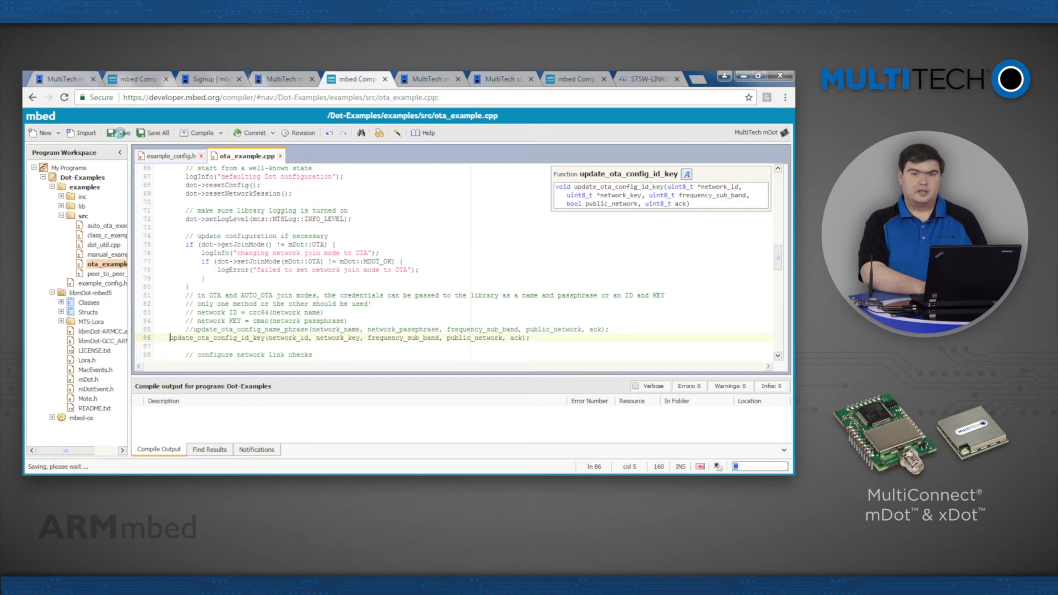
pyautogui.click(118, 133)
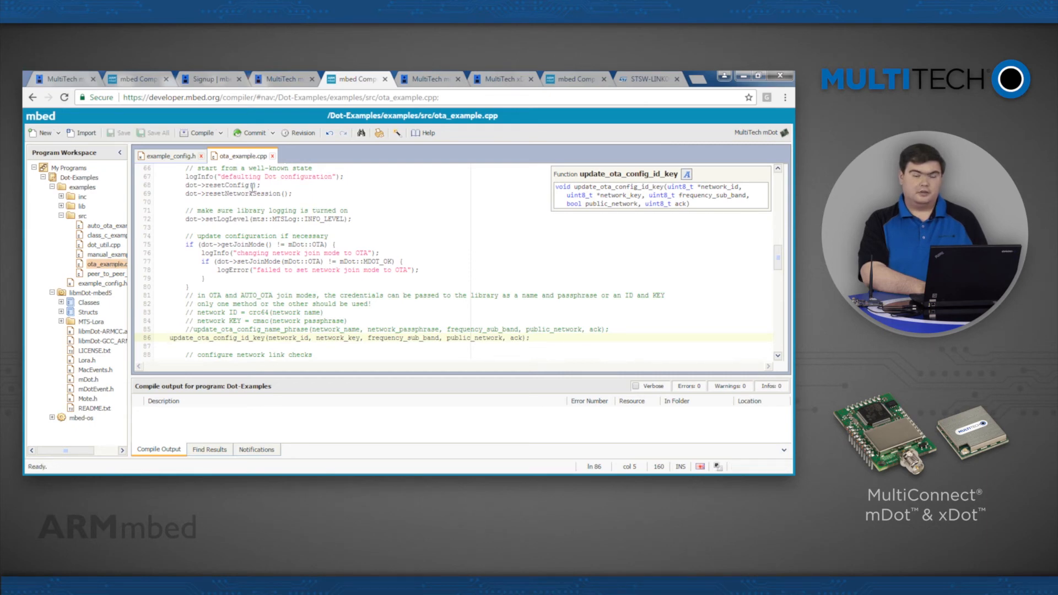
pyautogui.click(198, 133)
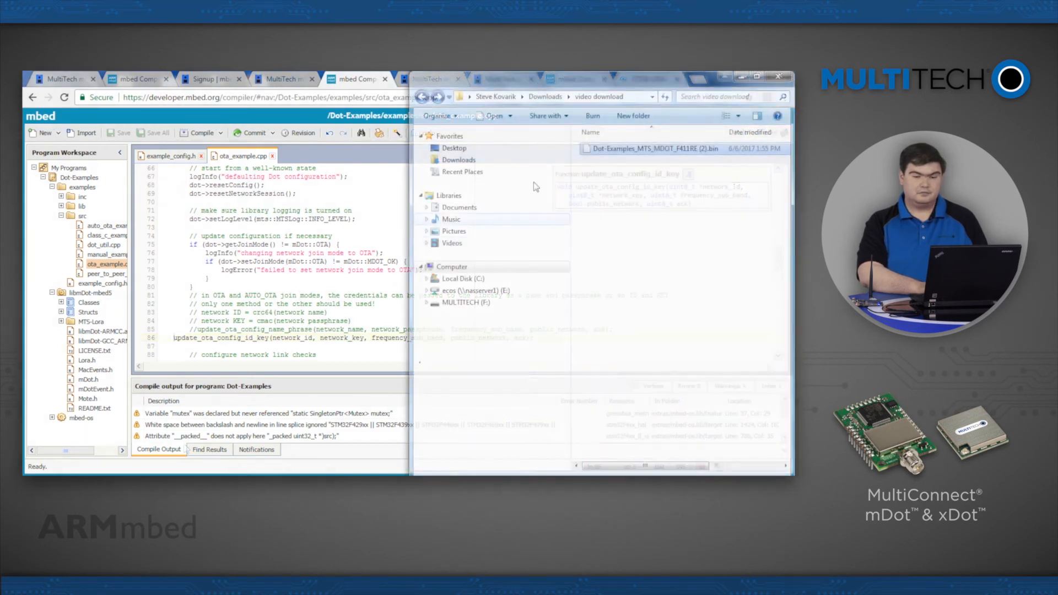
# Copy the Dot-Examples .bin from Downloads onto MULTITECH (F:), then visit ST's STSW-LINK009 driver page
pyautogui.click(465, 303)
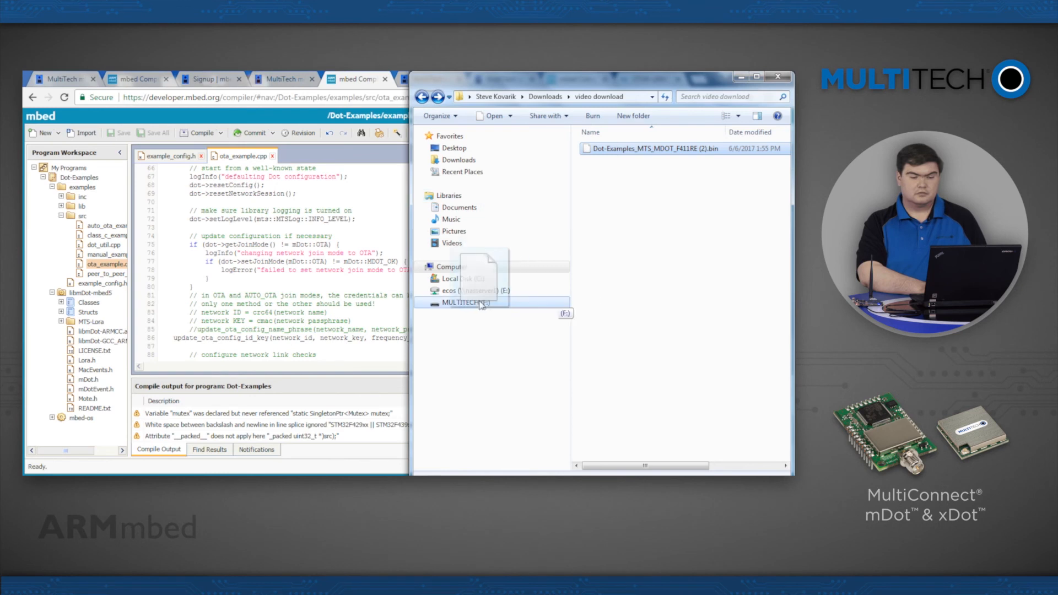
pyautogui.click(468, 302)
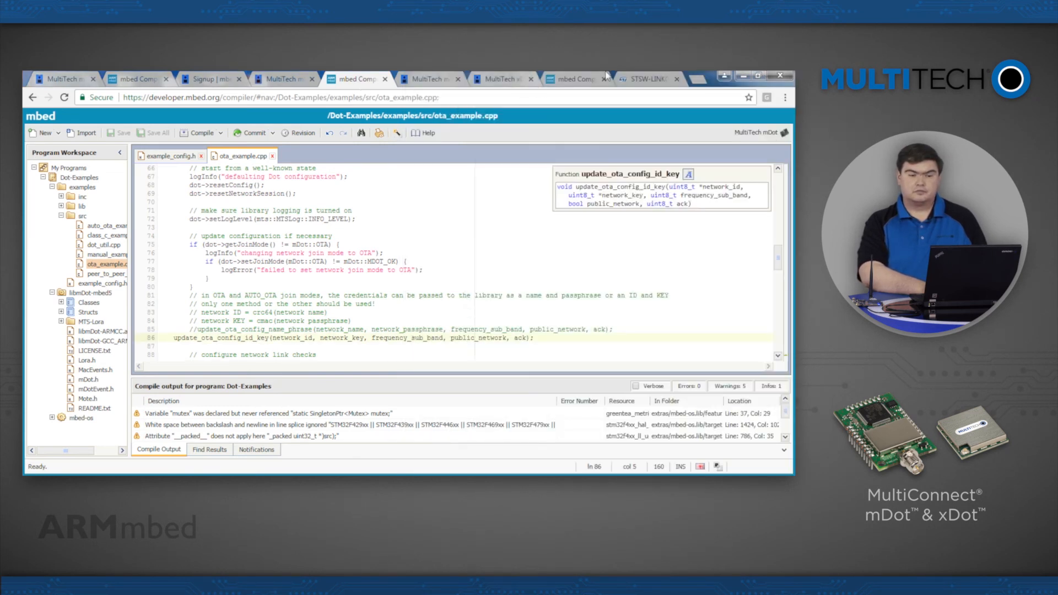
pyautogui.click(647, 79)
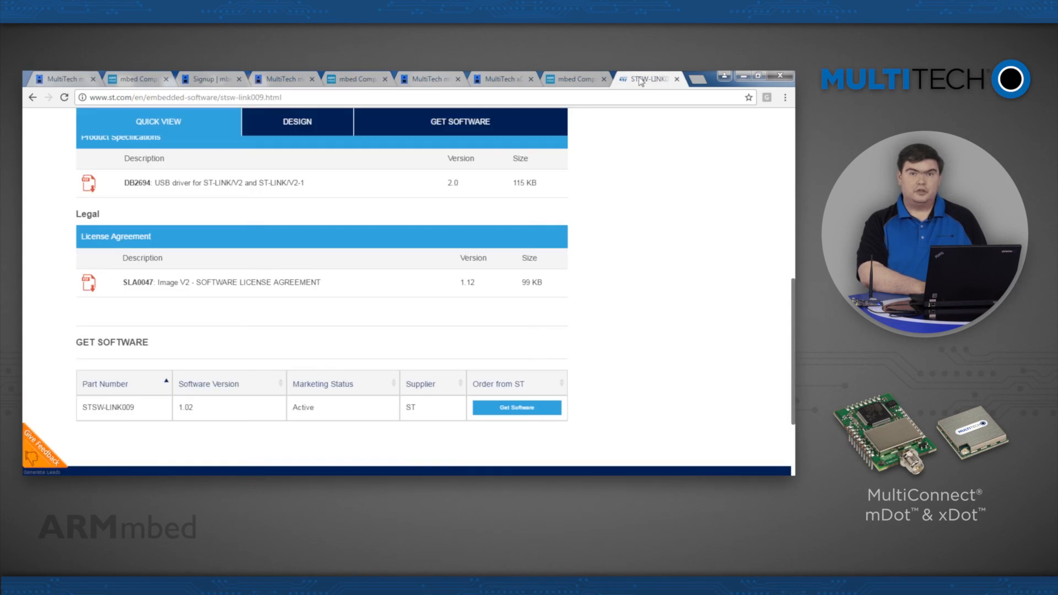
pyautogui.moveTo(624, 242)
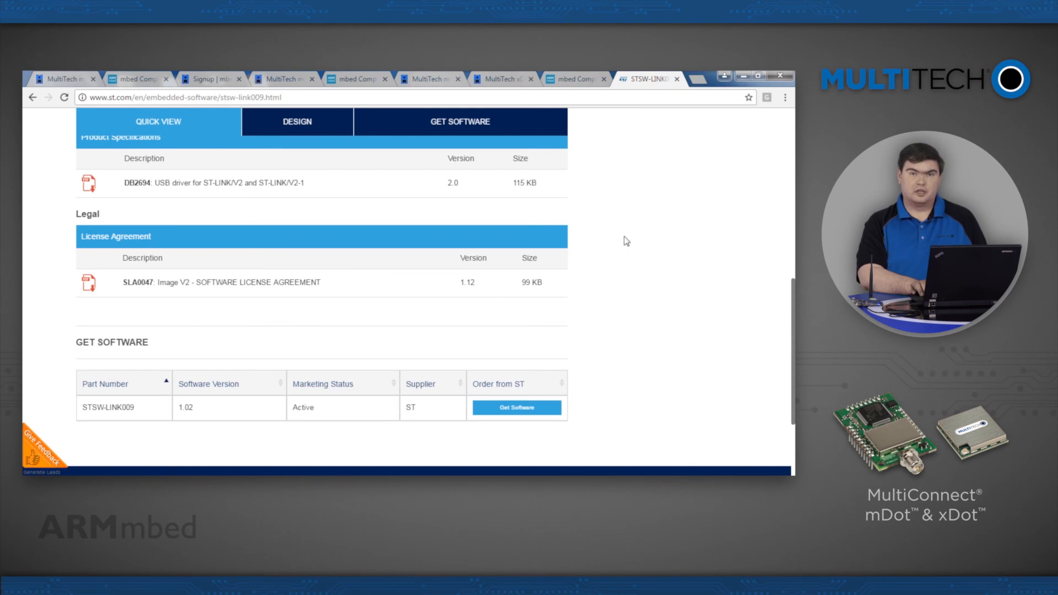
pyautogui.moveTo(667, 271)
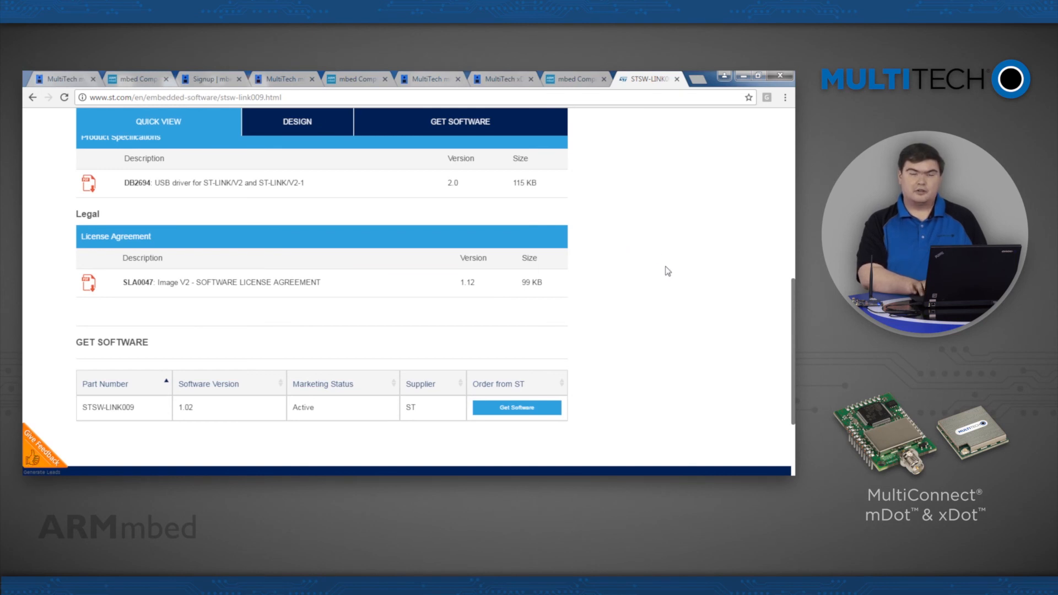
pyautogui.scroll(3)
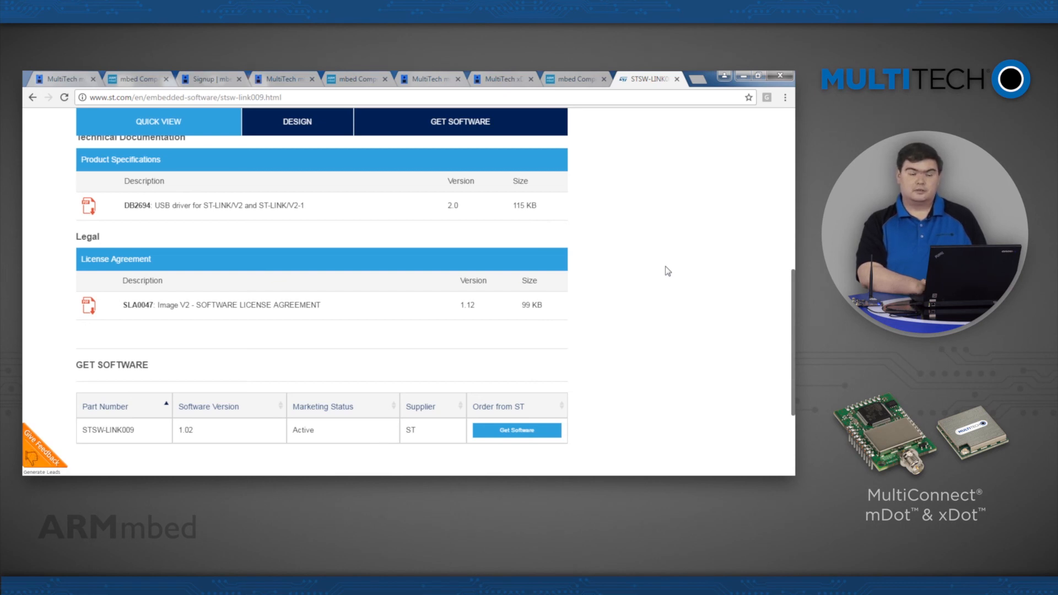
pyautogui.moveTo(356, 456)
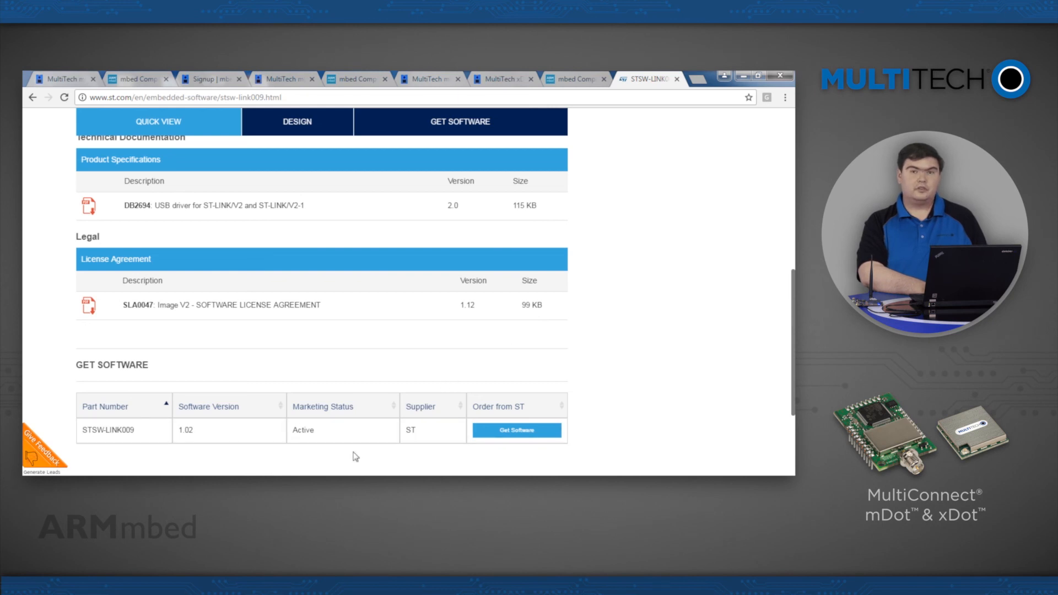
pyautogui.moveTo(341, 462)
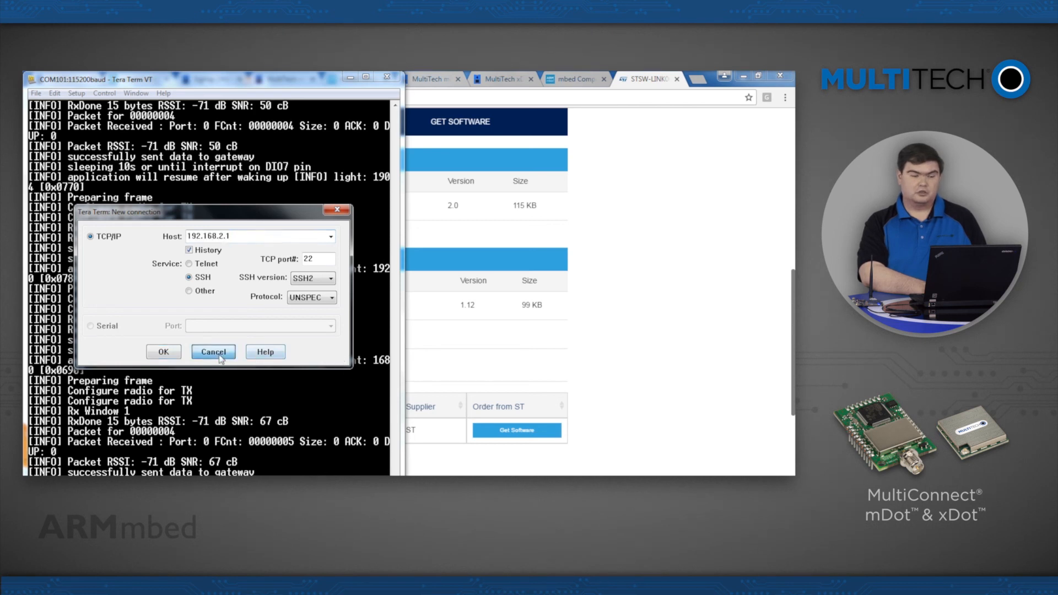
# Cancel Tera Term's New connection dialog to reveal the COM101 mDot debug log
pyautogui.click(213, 351)
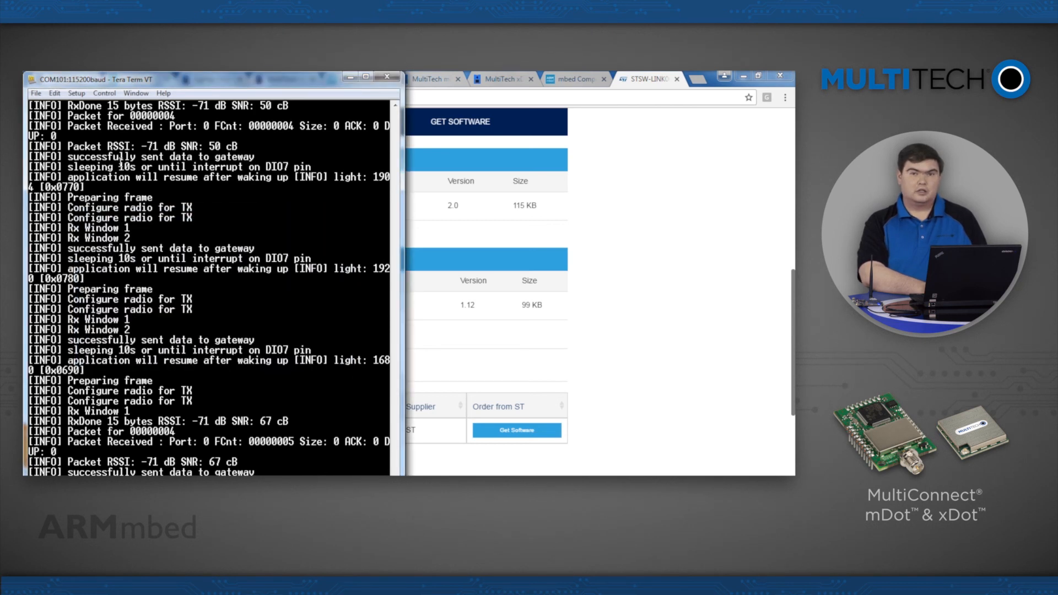